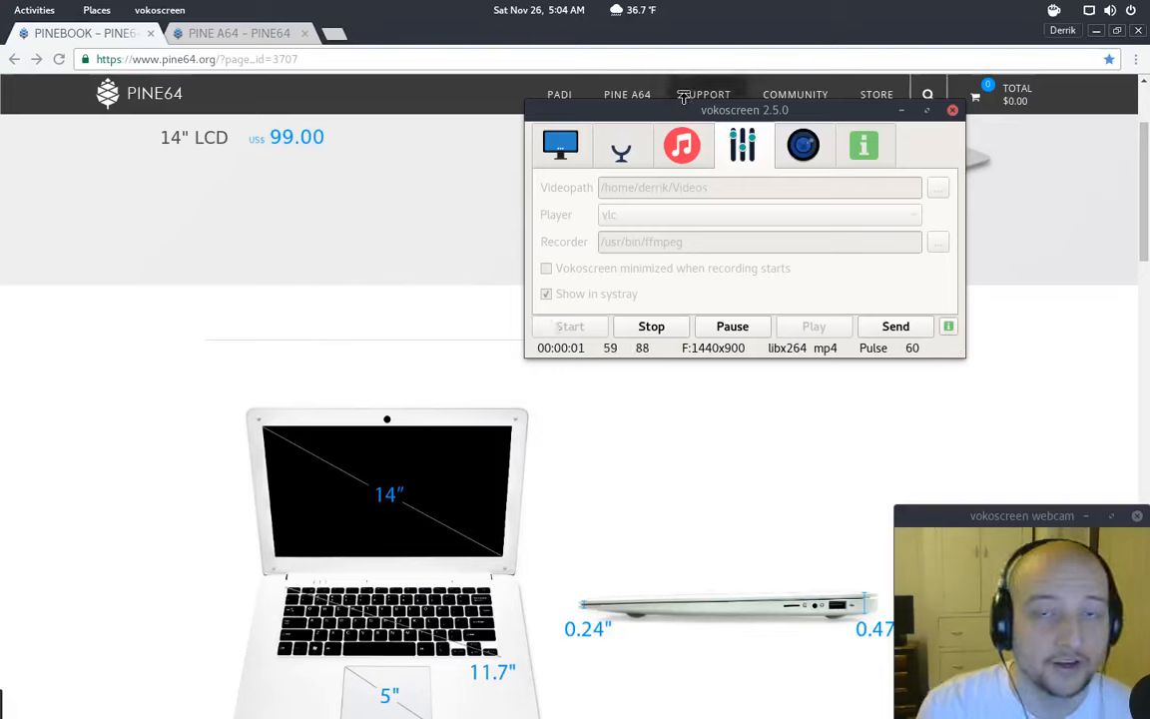
mouse_move(918, 167)
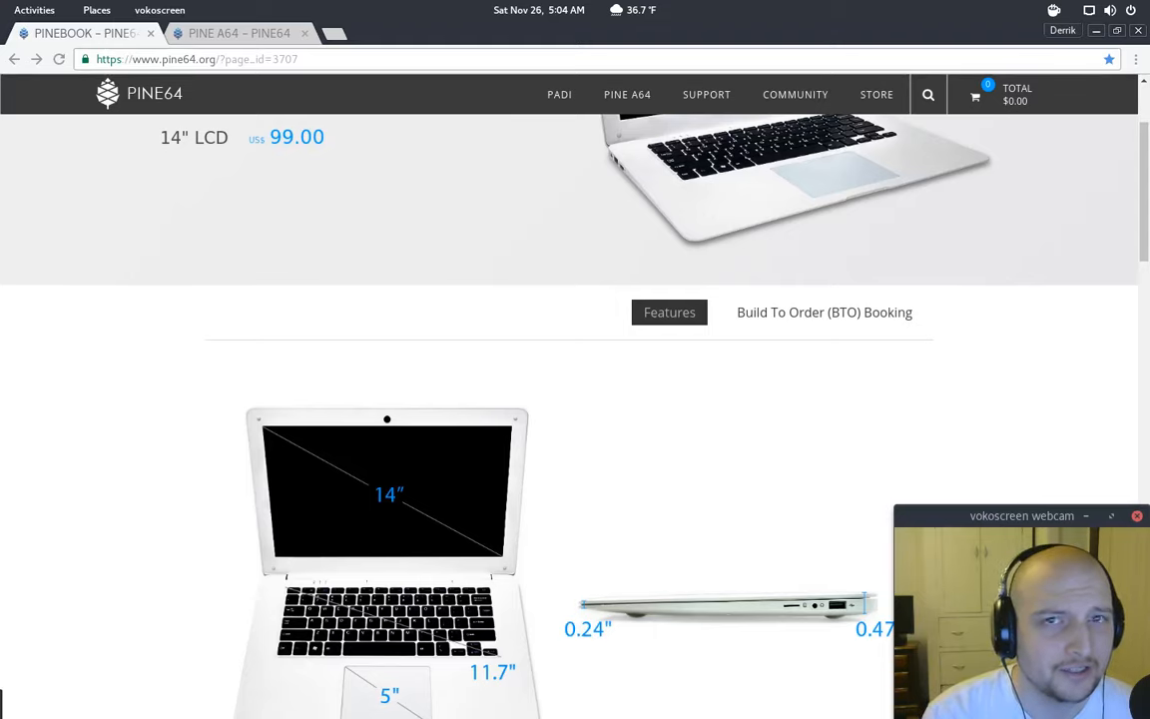
scroll(up, 3)
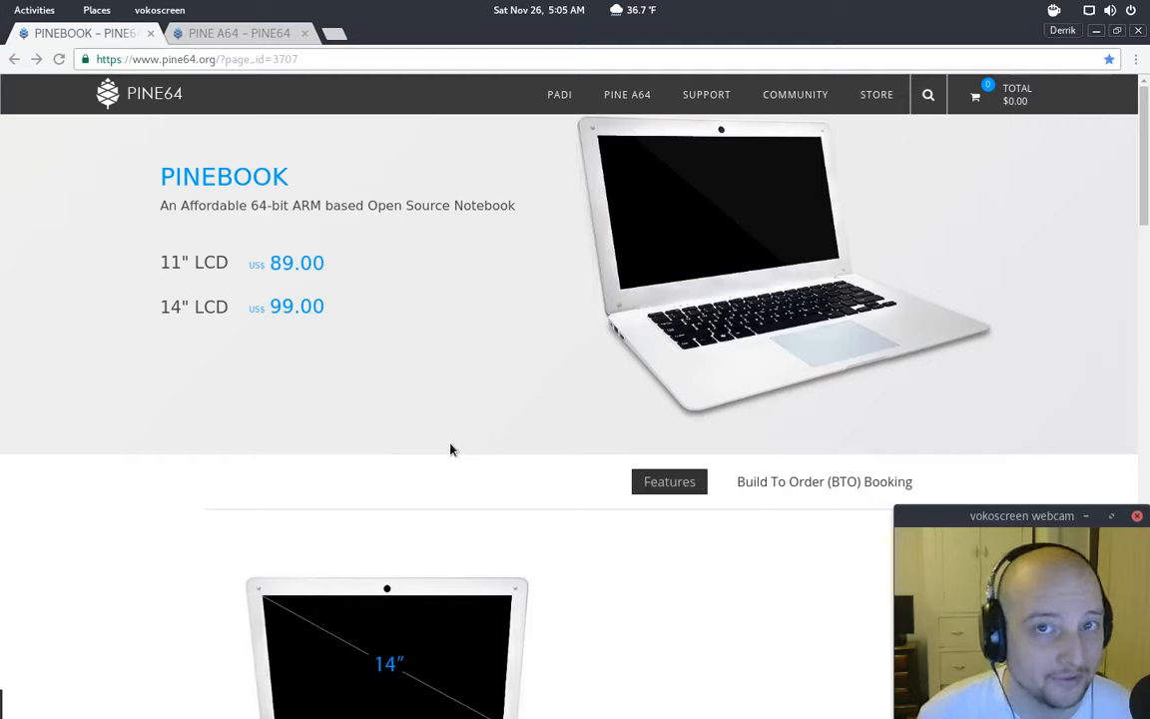
mouse_move(314, 289)
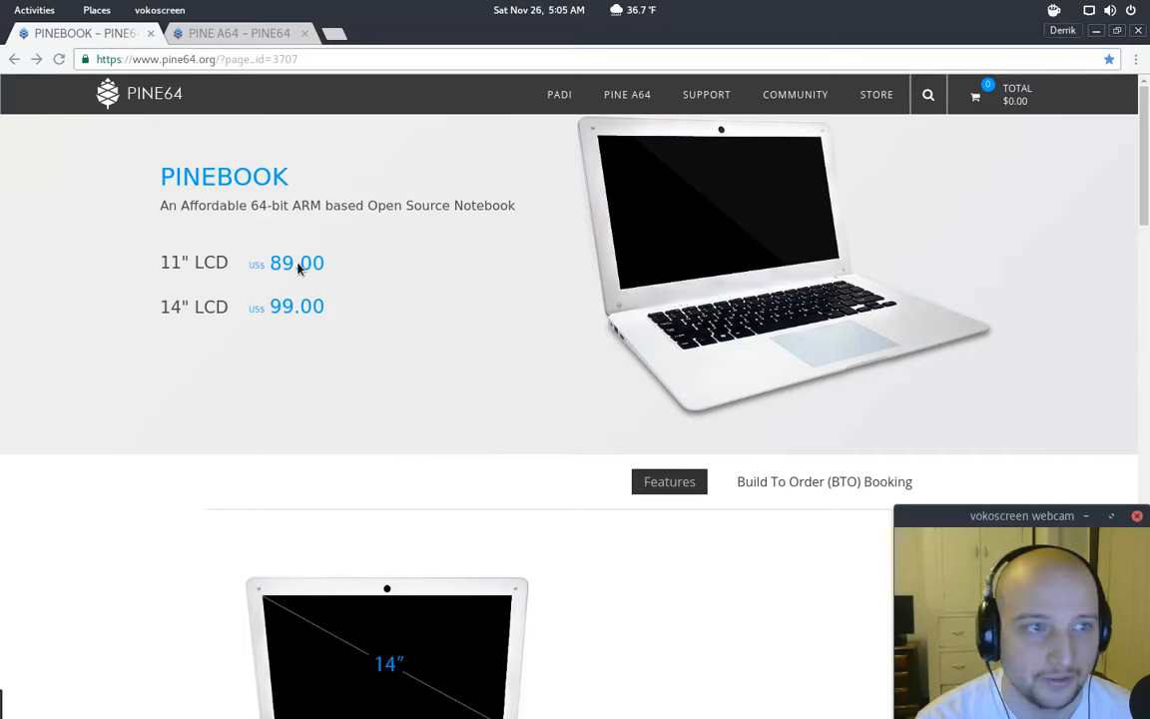
mouse_move(780, 398)
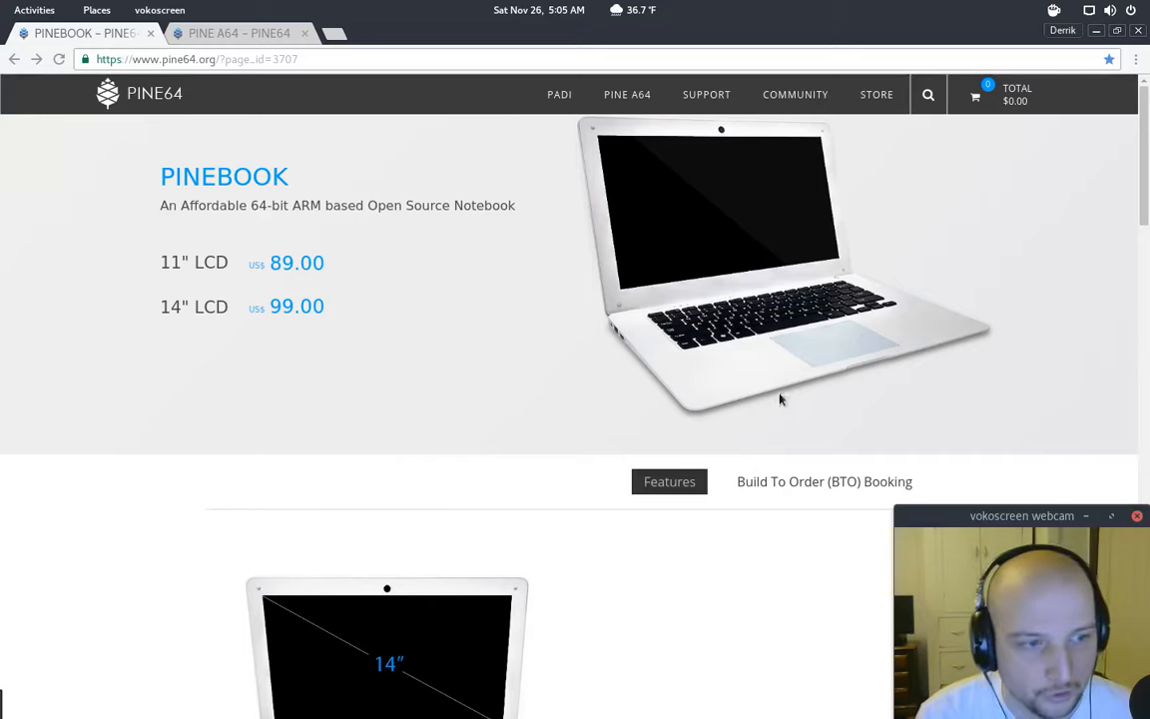
click(824, 481)
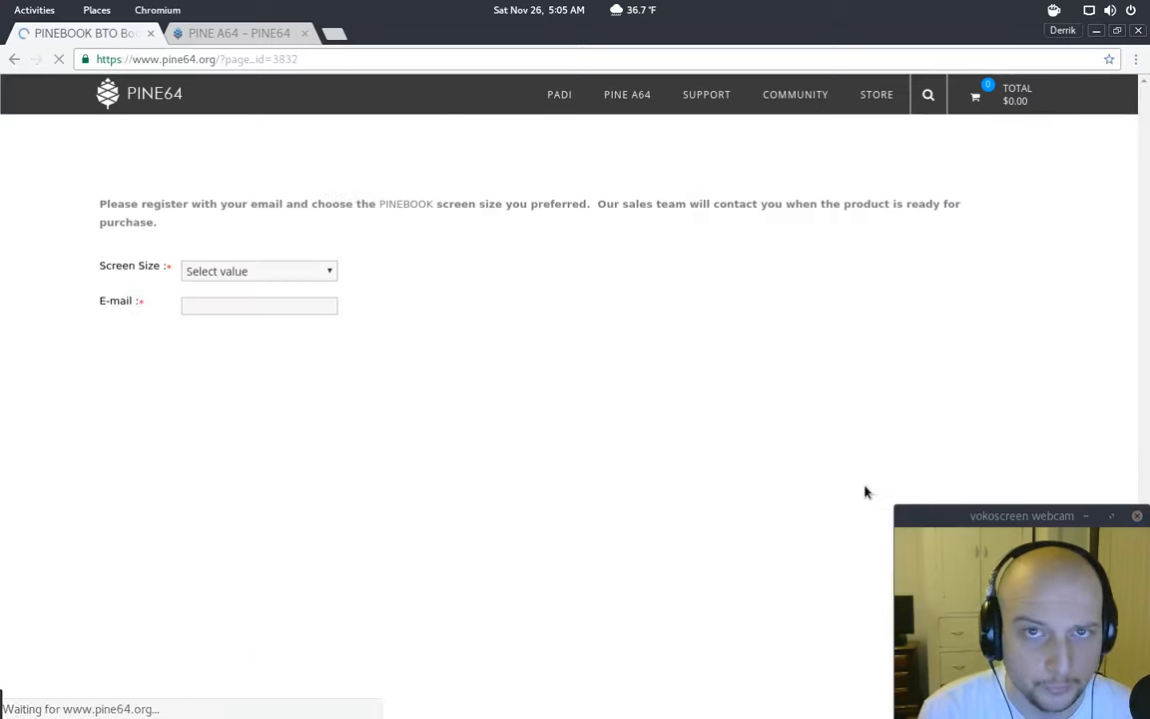
click(258, 270)
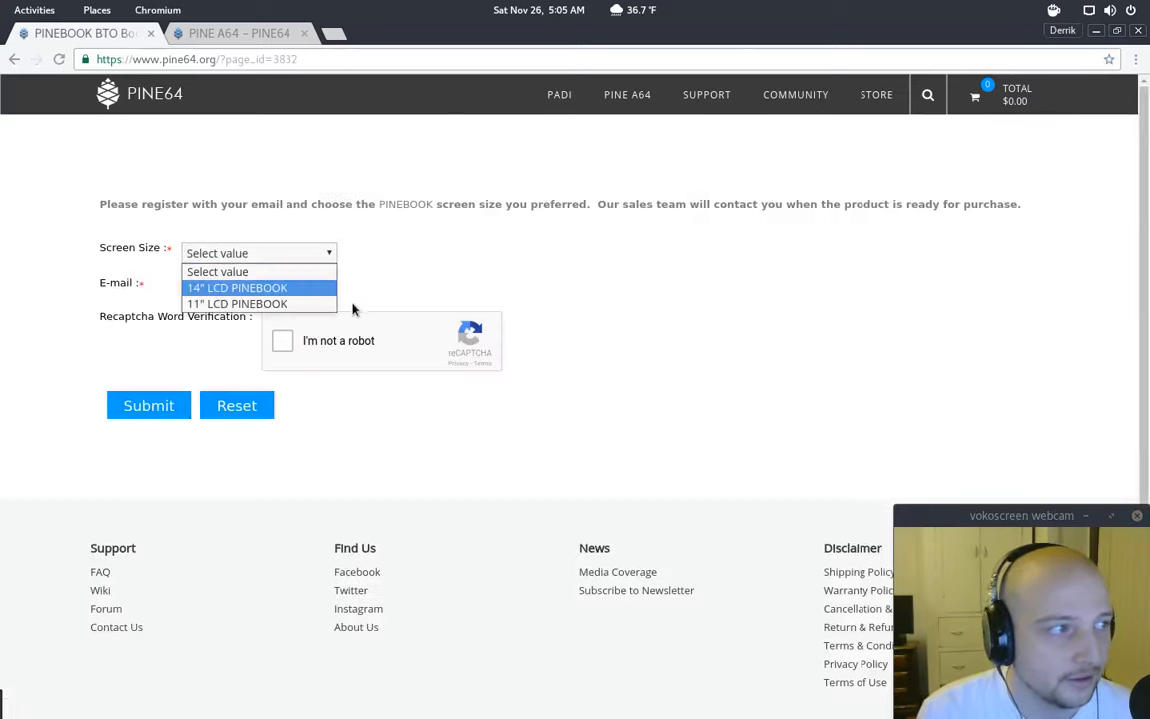
click(237, 287)
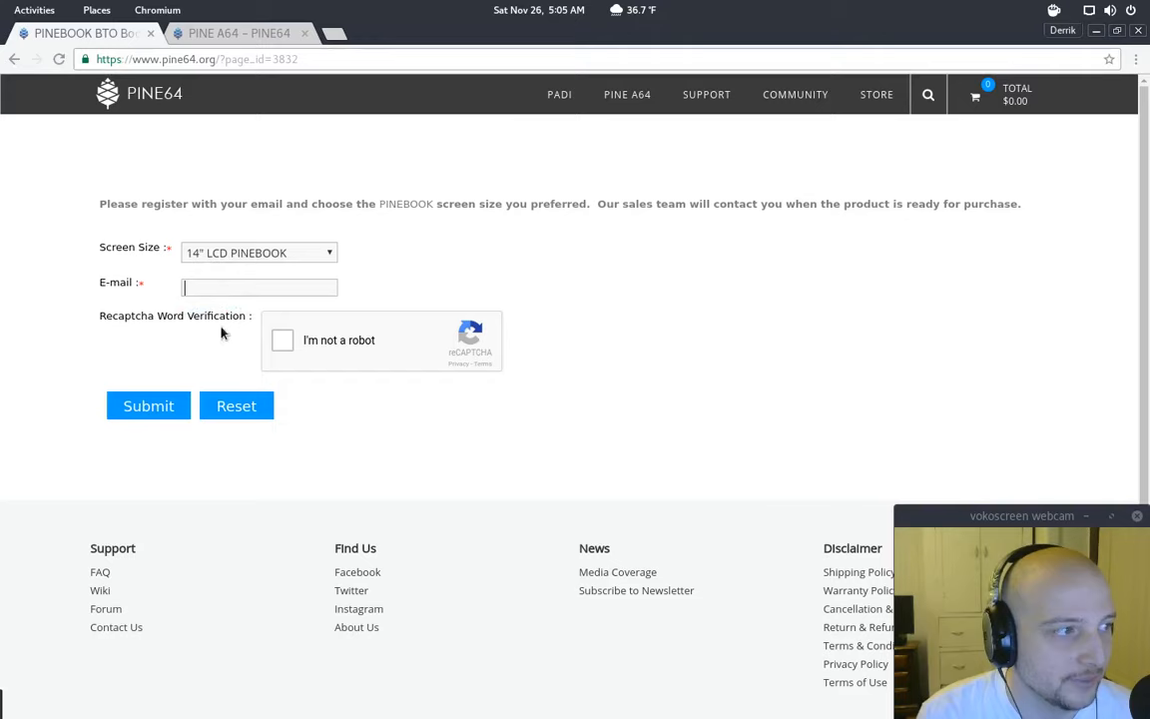
mouse_move(637, 412)
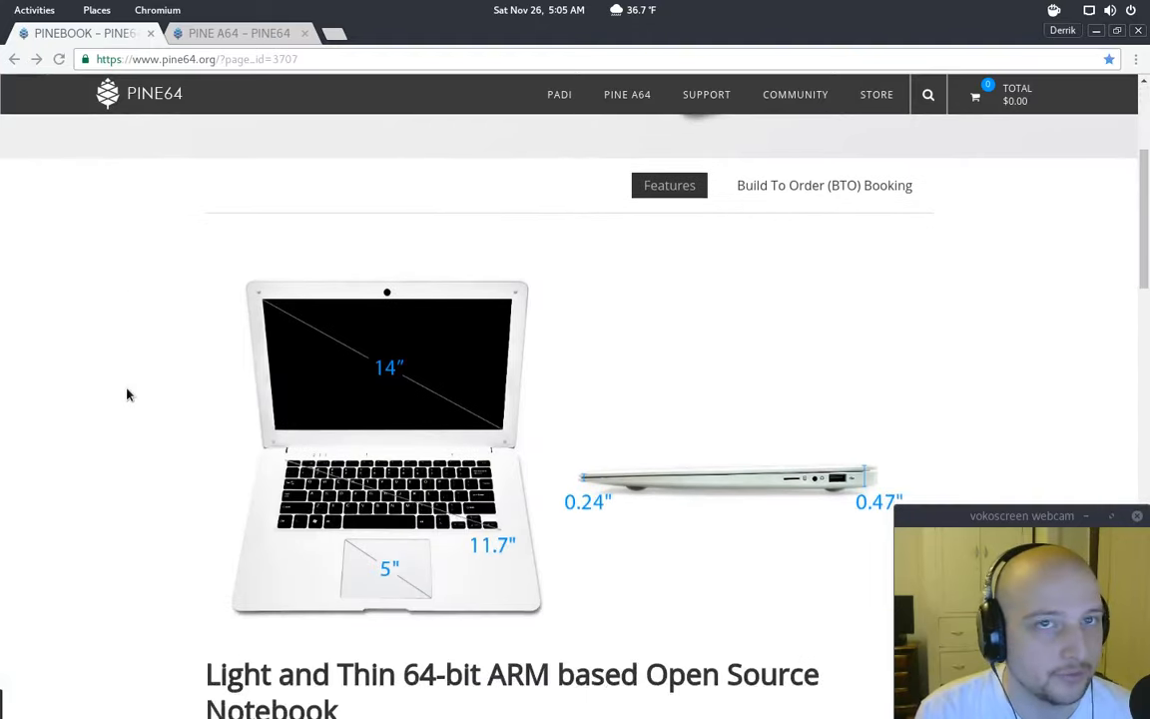
scroll(down, 3)
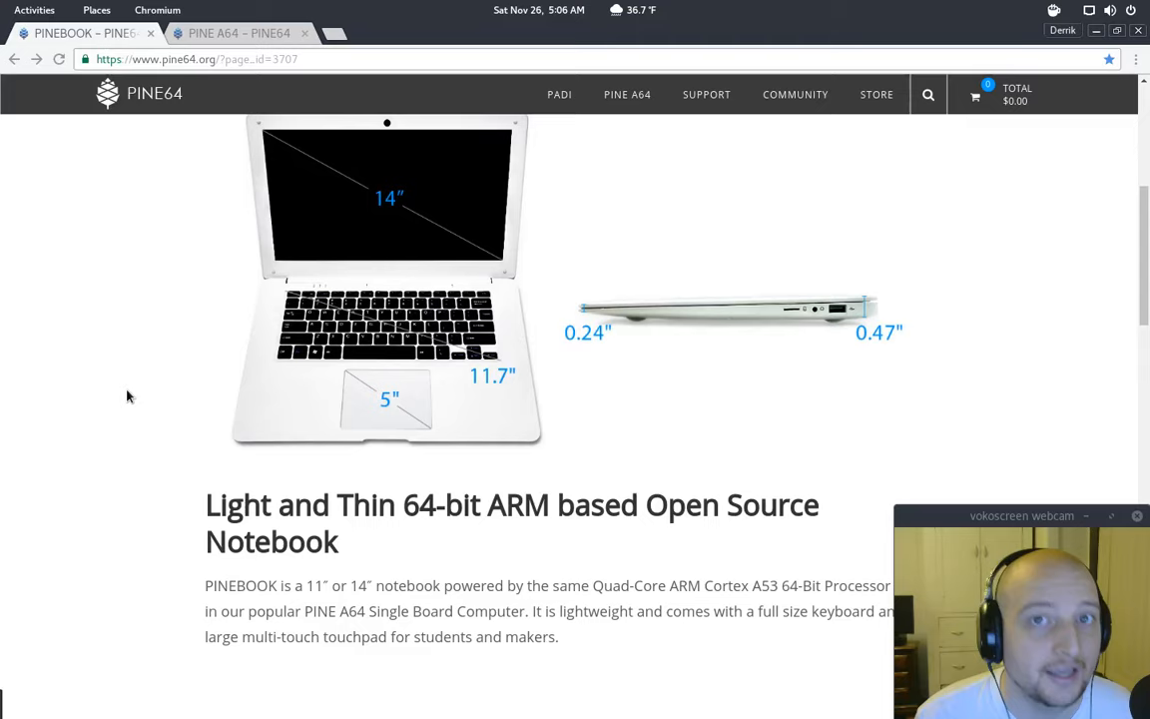
mouse_move(150, 382)
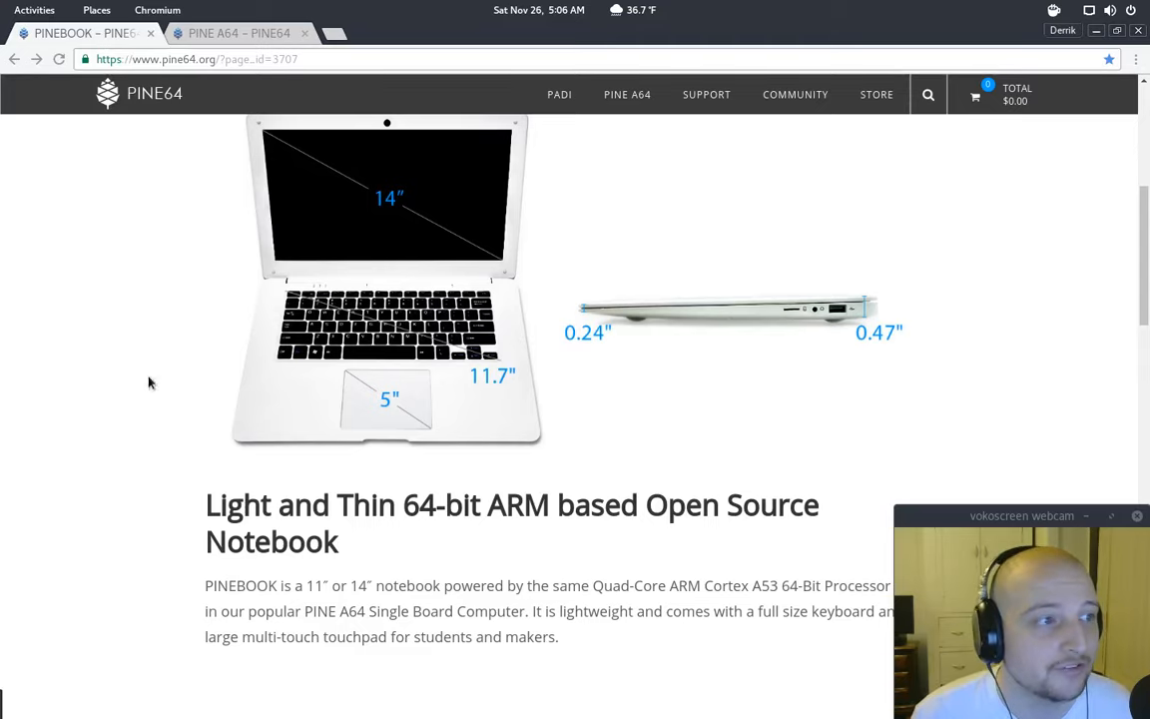
scroll(up, 3)
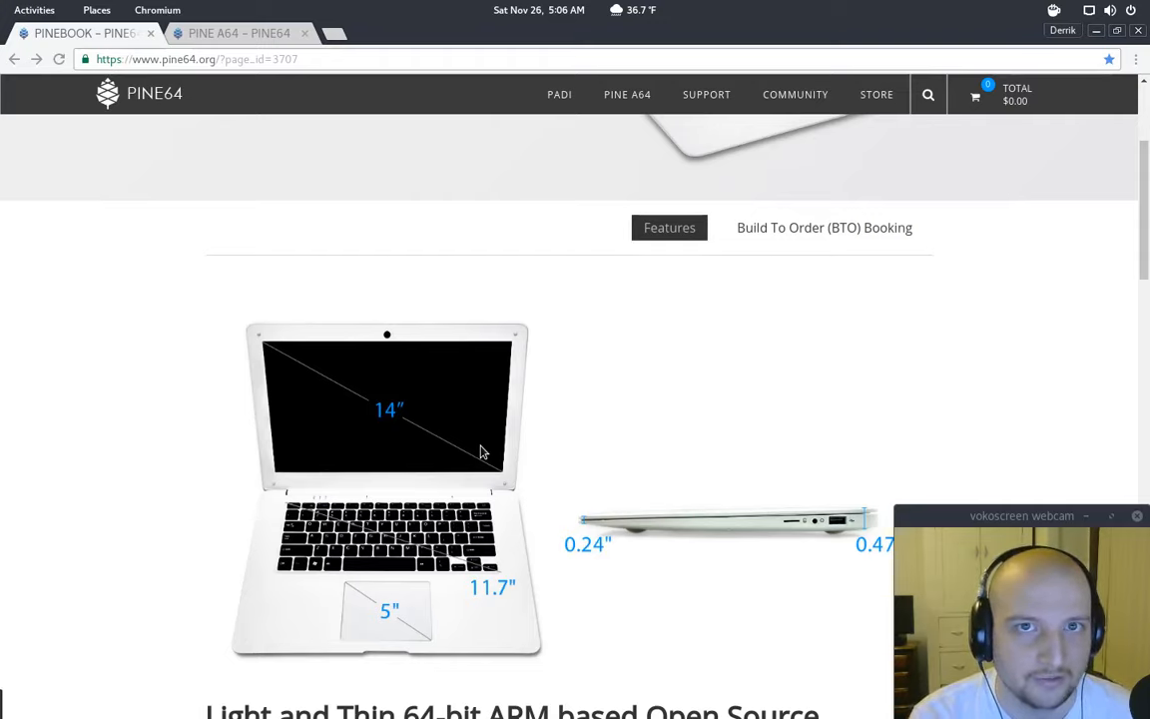
mouse_move(583, 335)
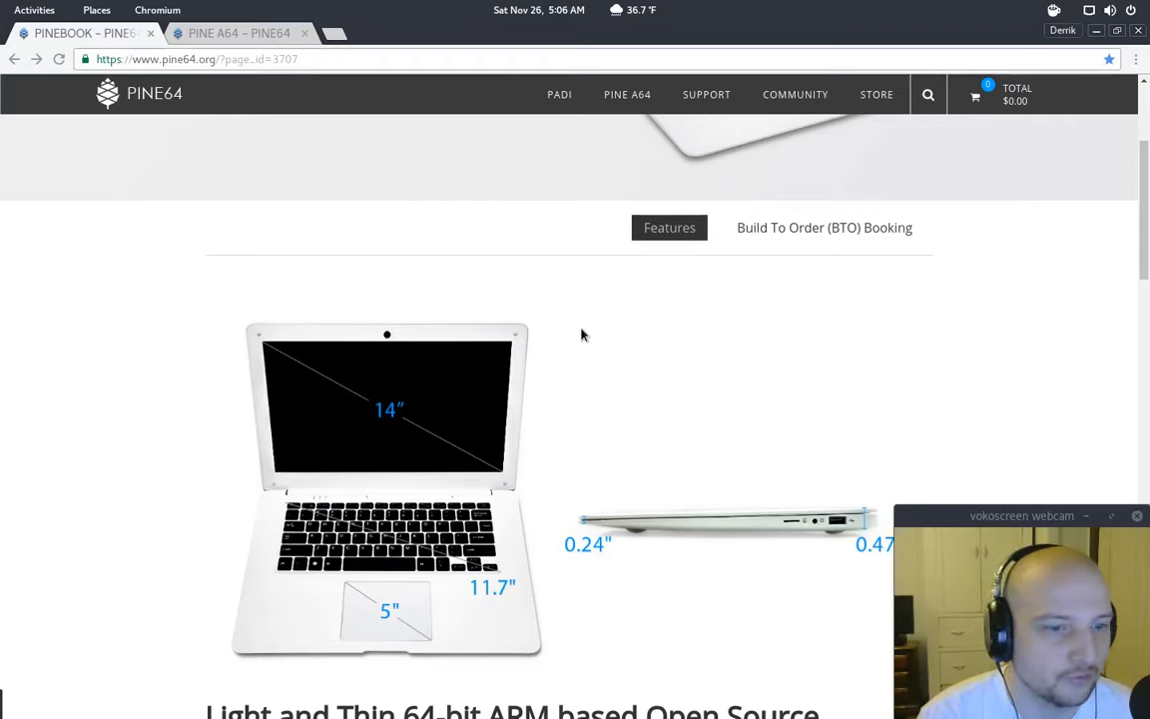
scroll(down, 3)
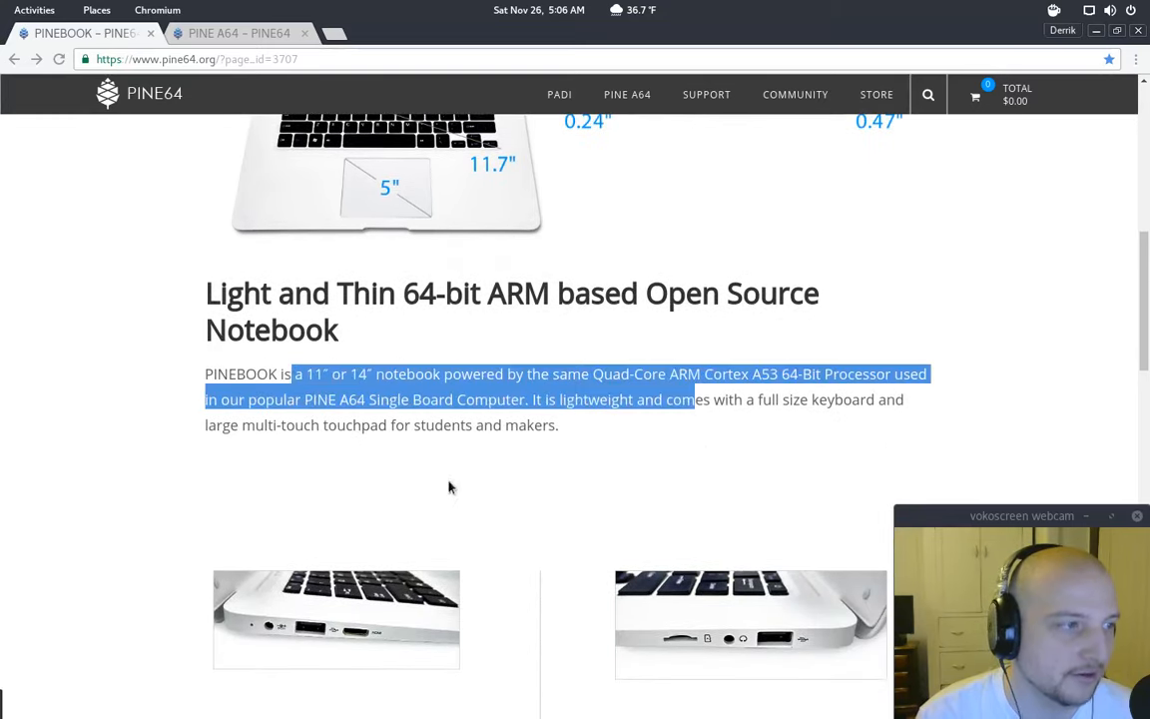
click(719, 377)
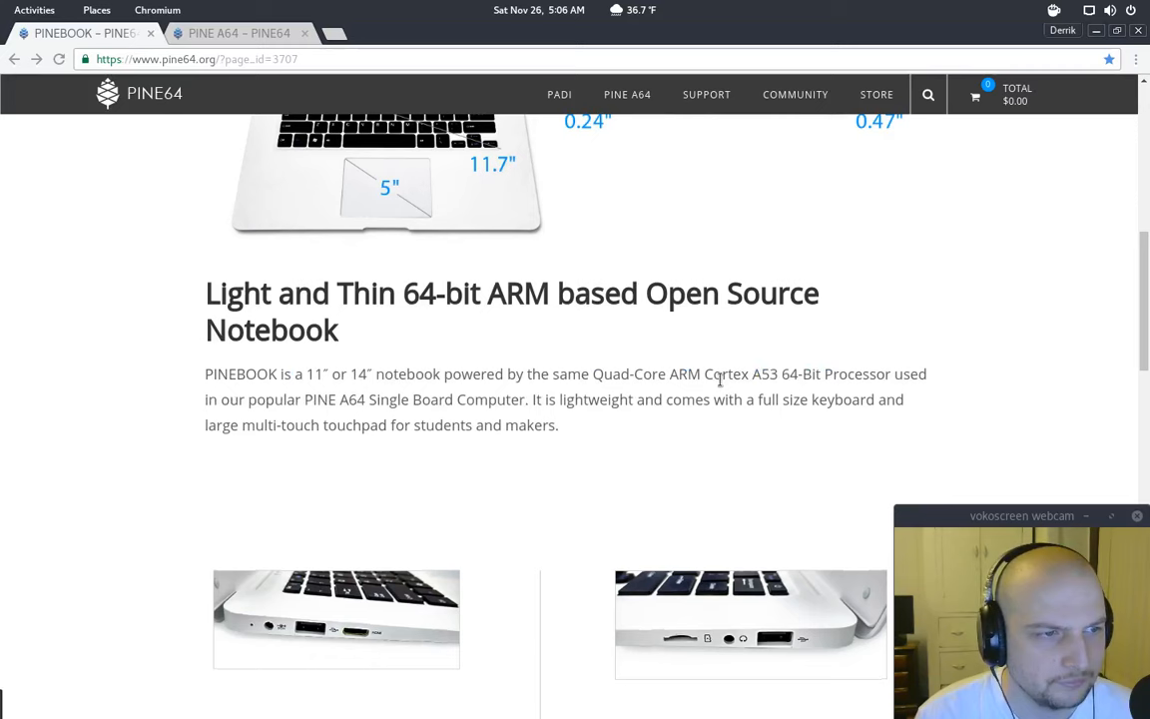
scroll(down, 3)
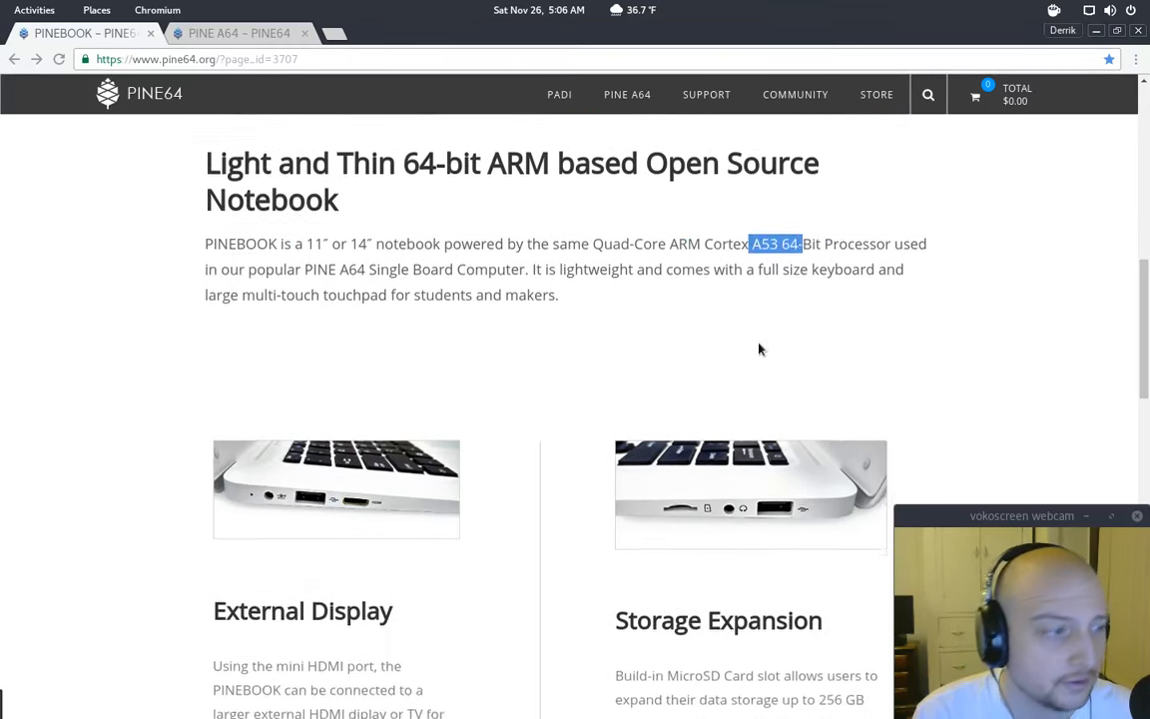
scroll(down, 3)
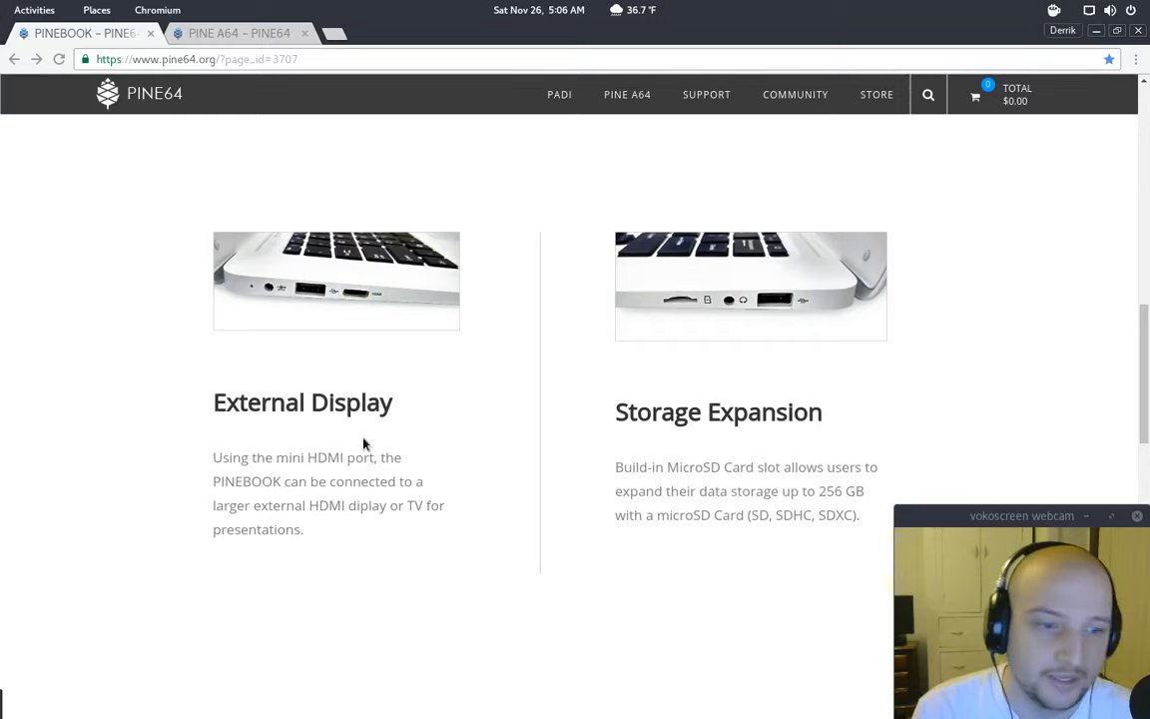
mouse_move(446, 400)
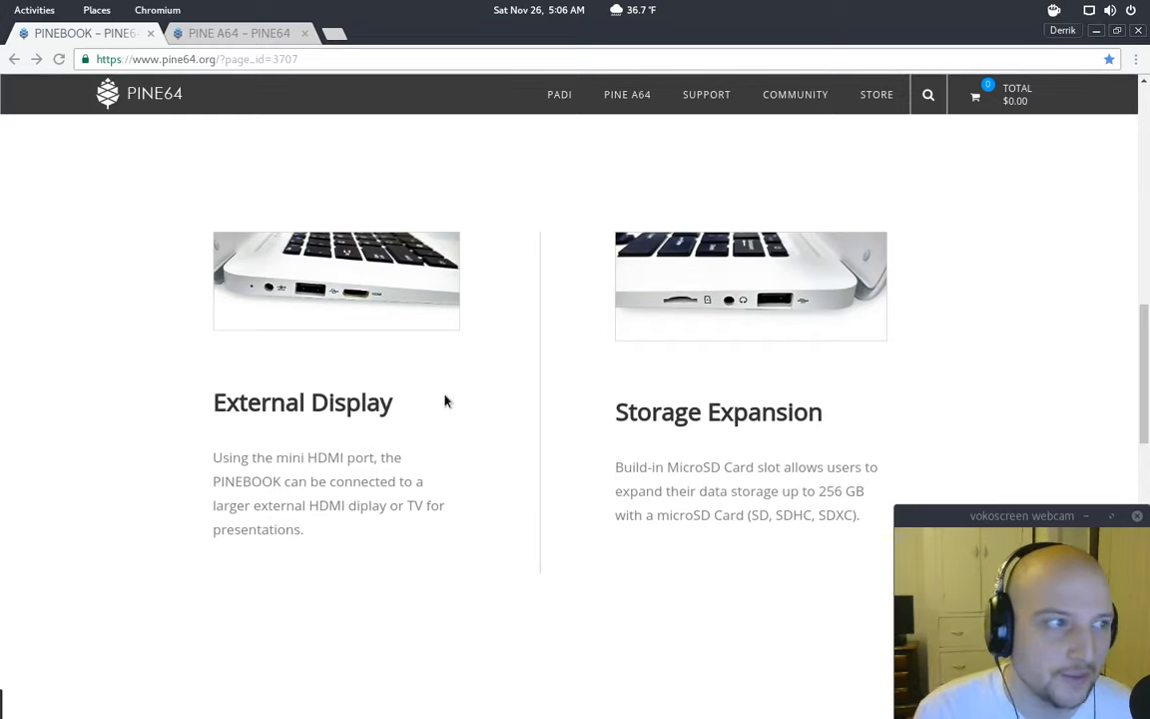
scroll(down, 3)
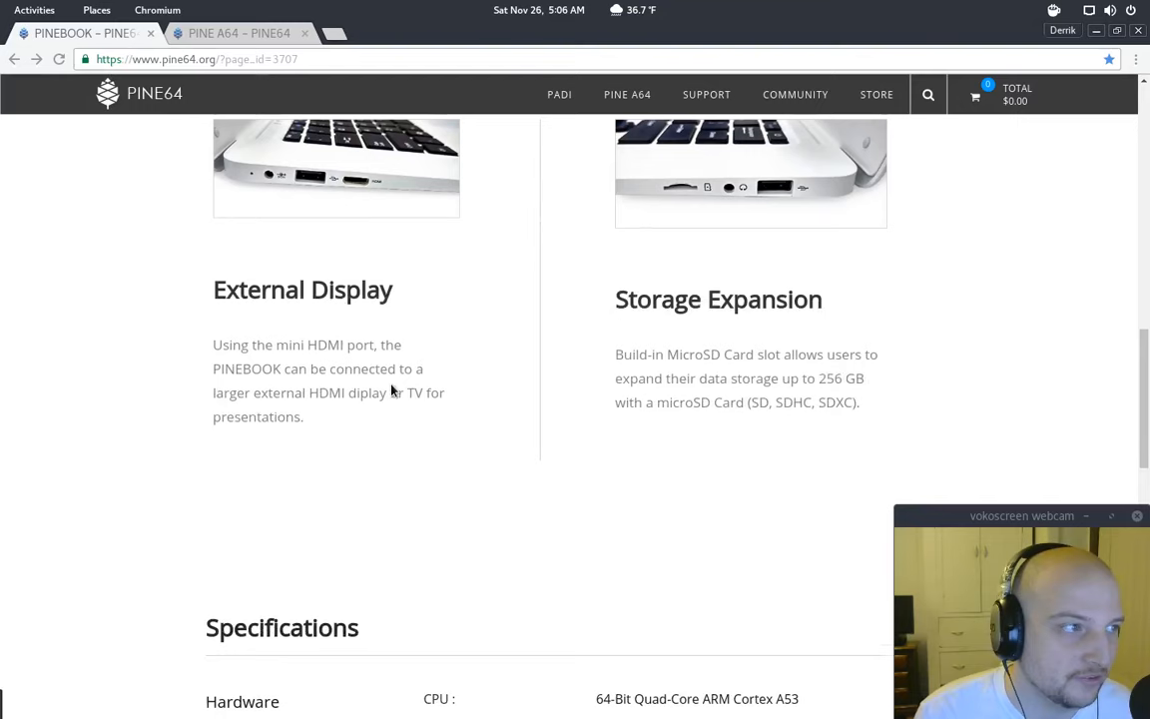
scroll(down, 3)
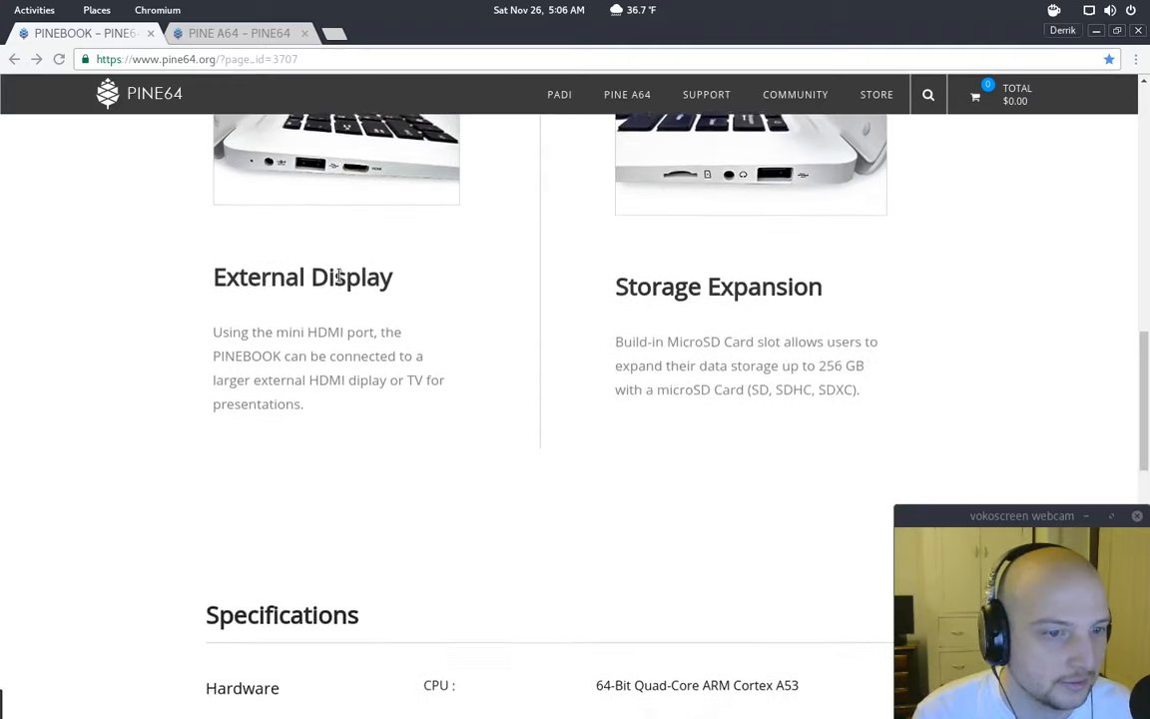
scroll(down, 3)
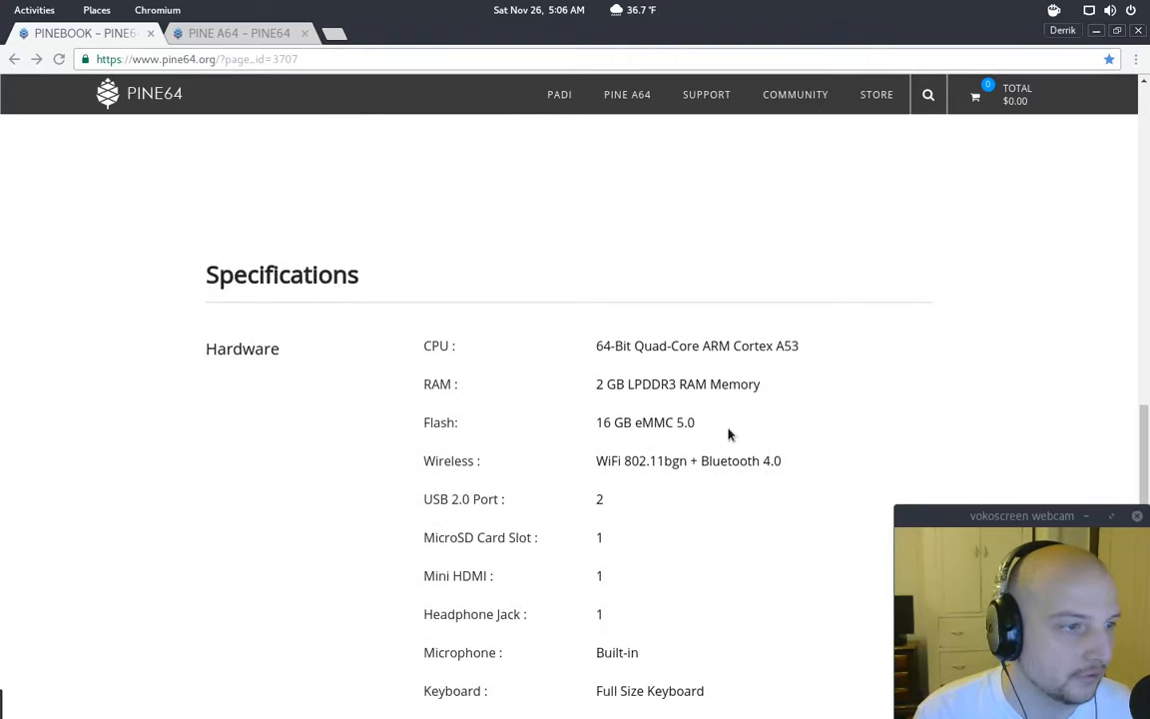
mouse_move(595, 426)
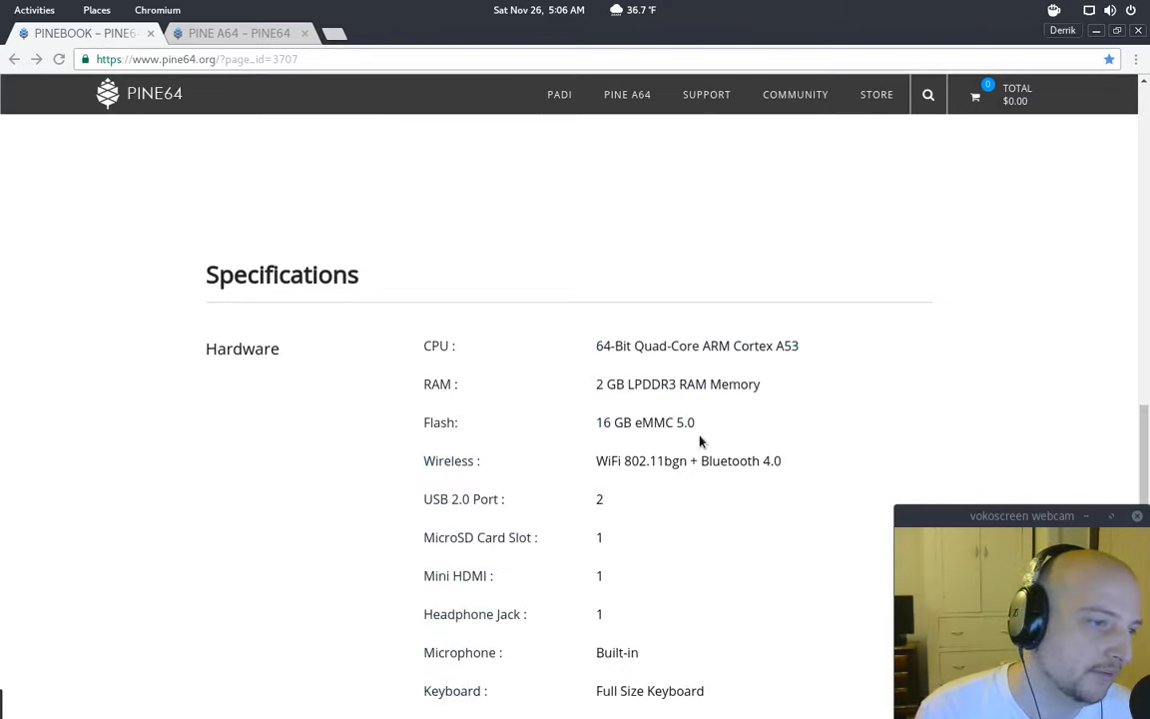
double_click(662, 460)
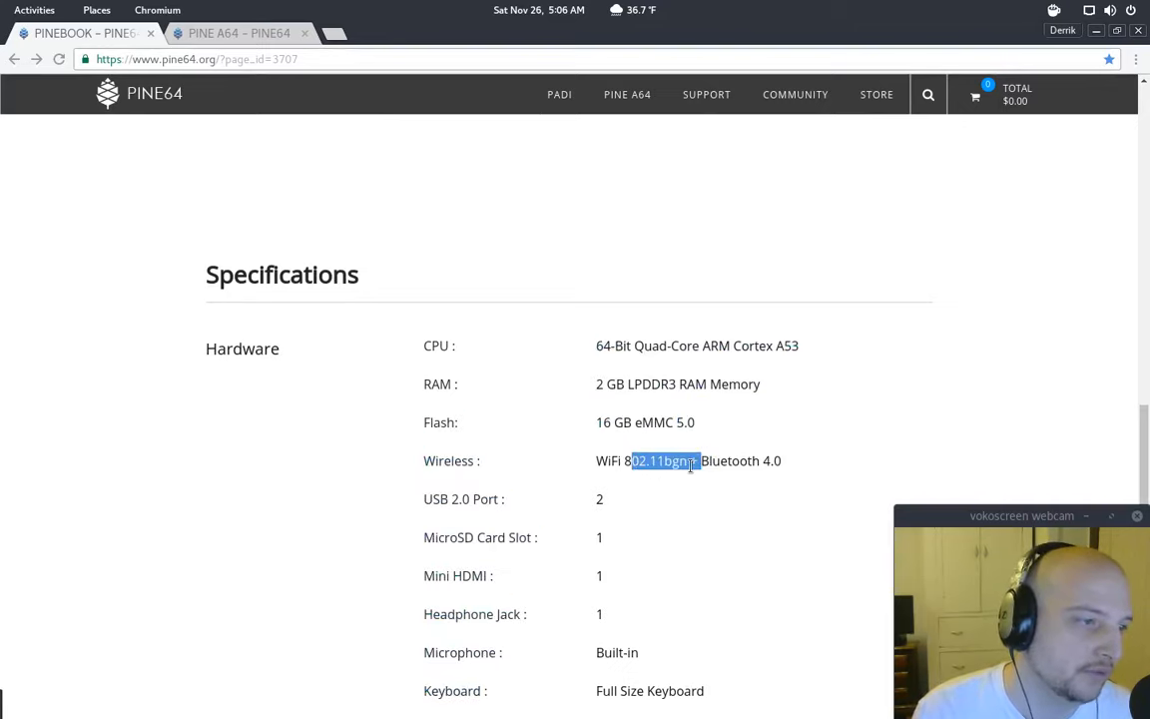
scroll(down, 3)
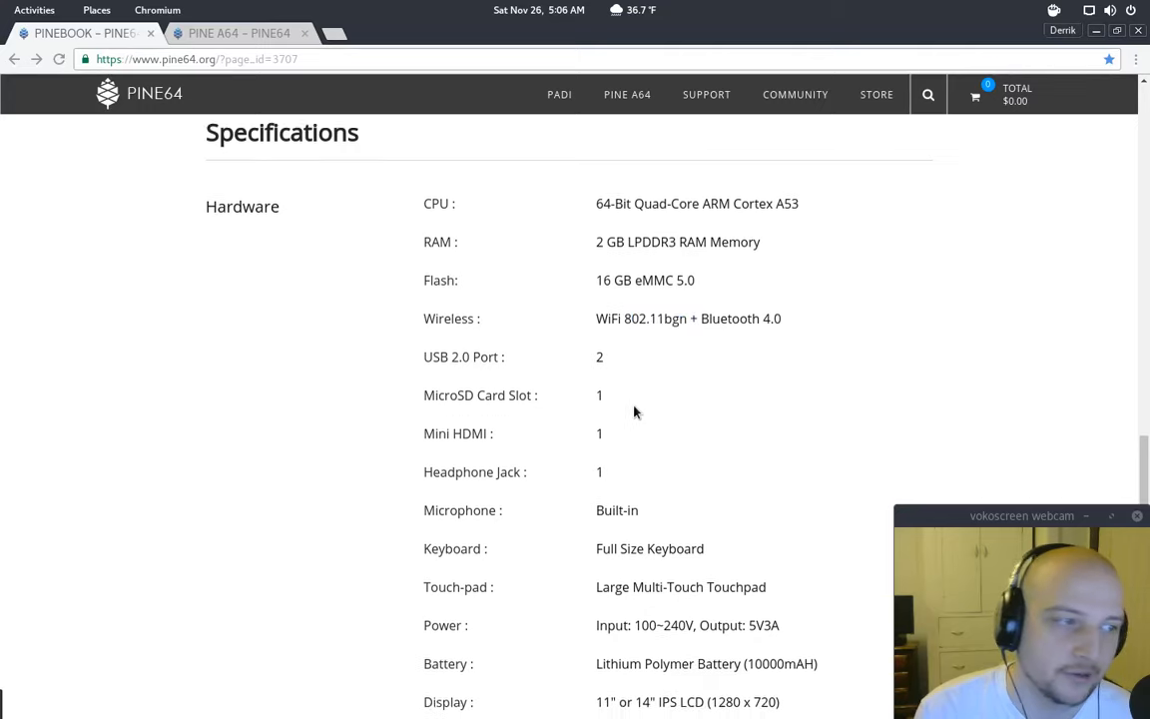
scroll(down, 3)
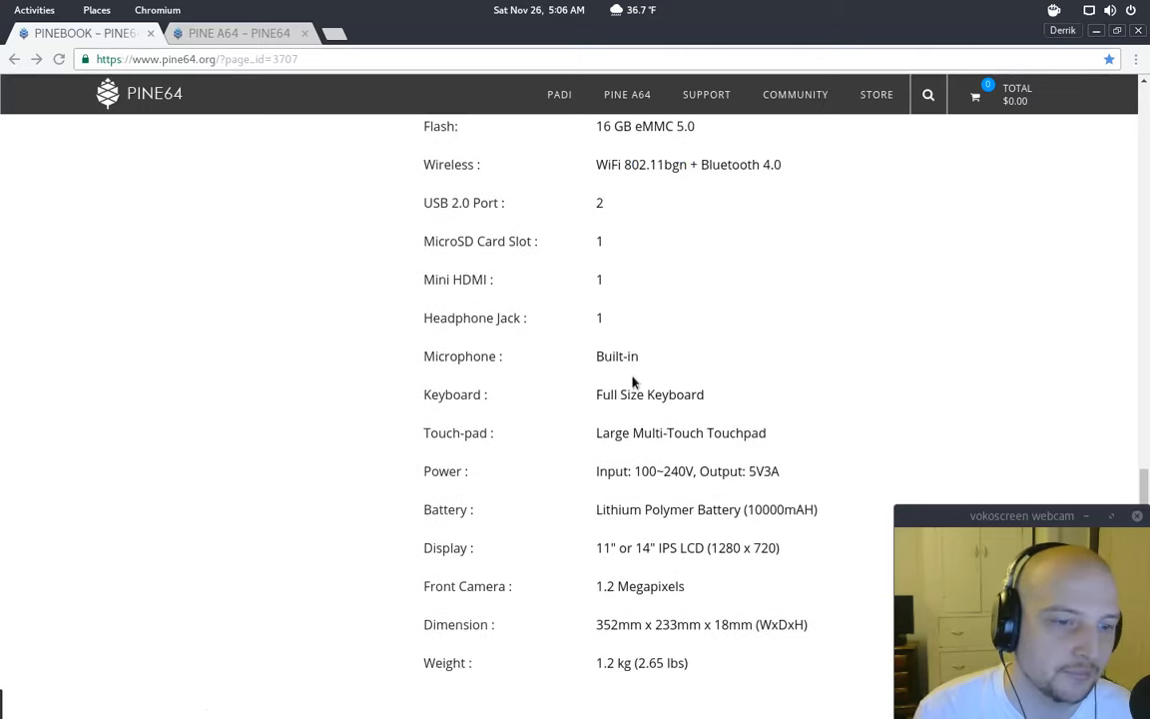
scroll(down, 3)
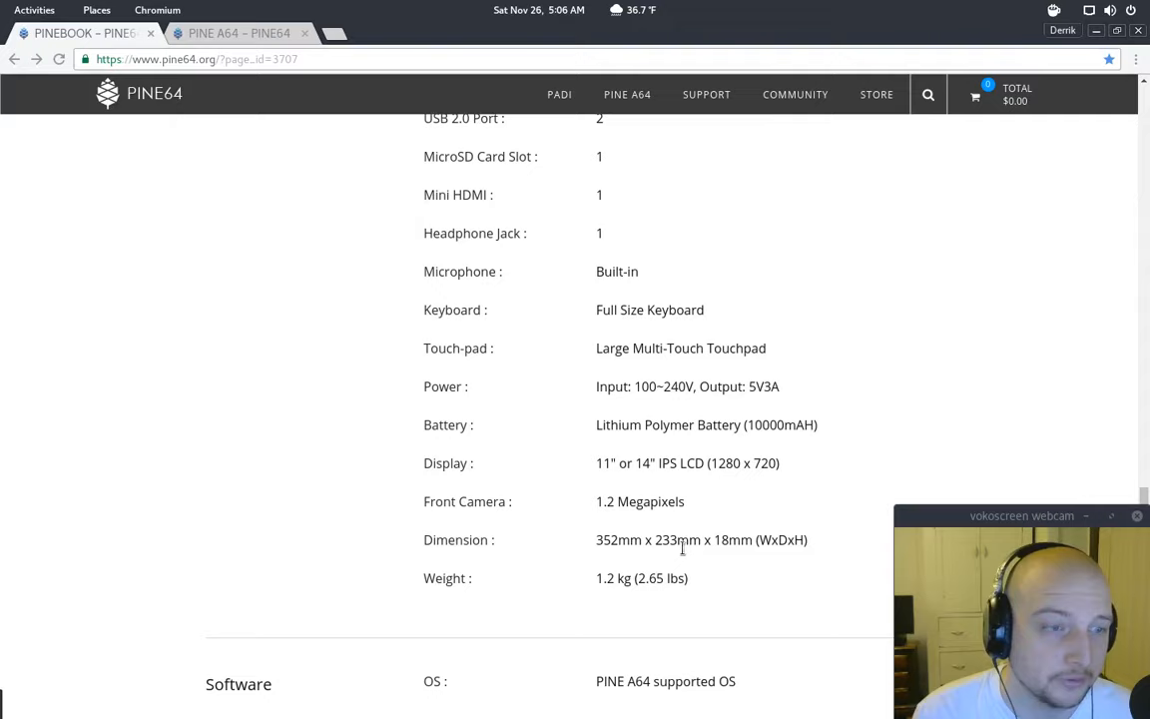
scroll(up, 3)
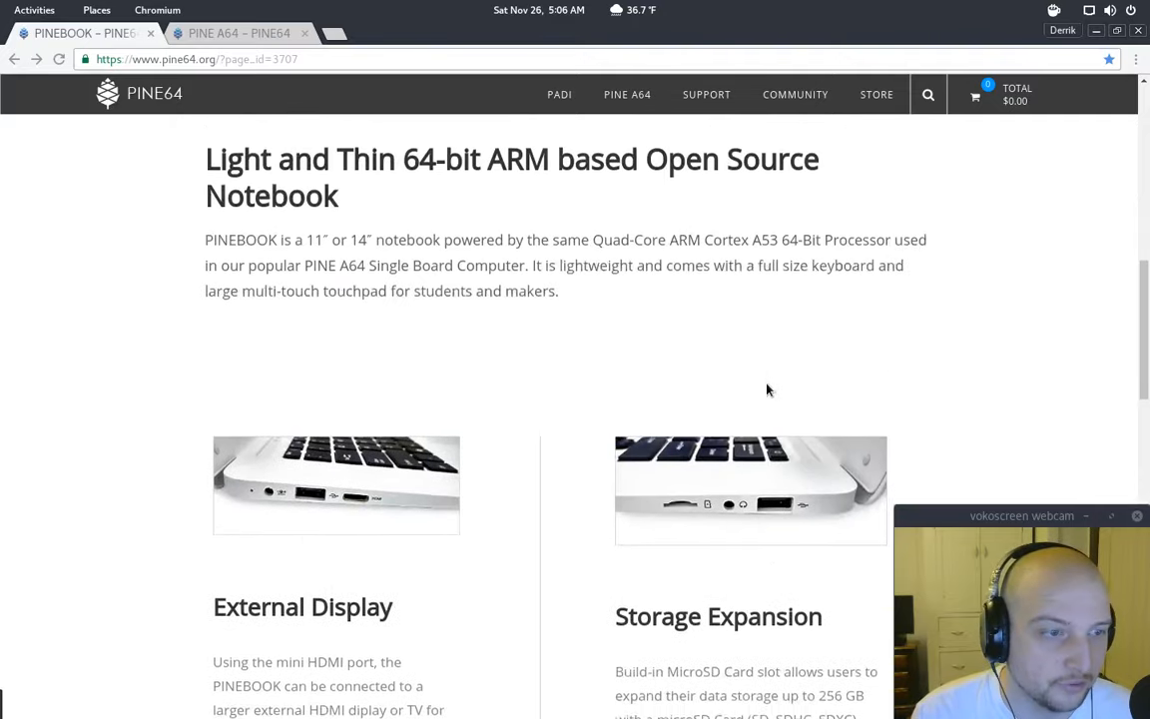
scroll(up, 3)
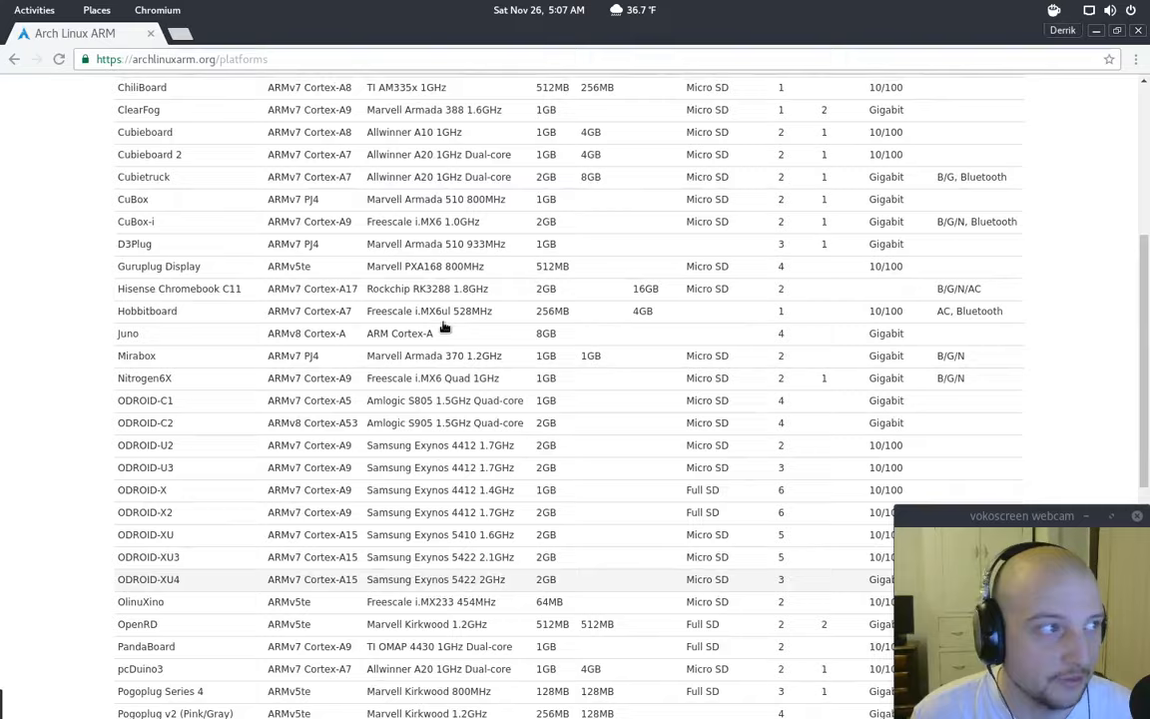
Scroll the Arch Linux ARM platforms table to the ODROID, Raspberry Pi and Samsung Chromebook rows
scroll(up, 3)
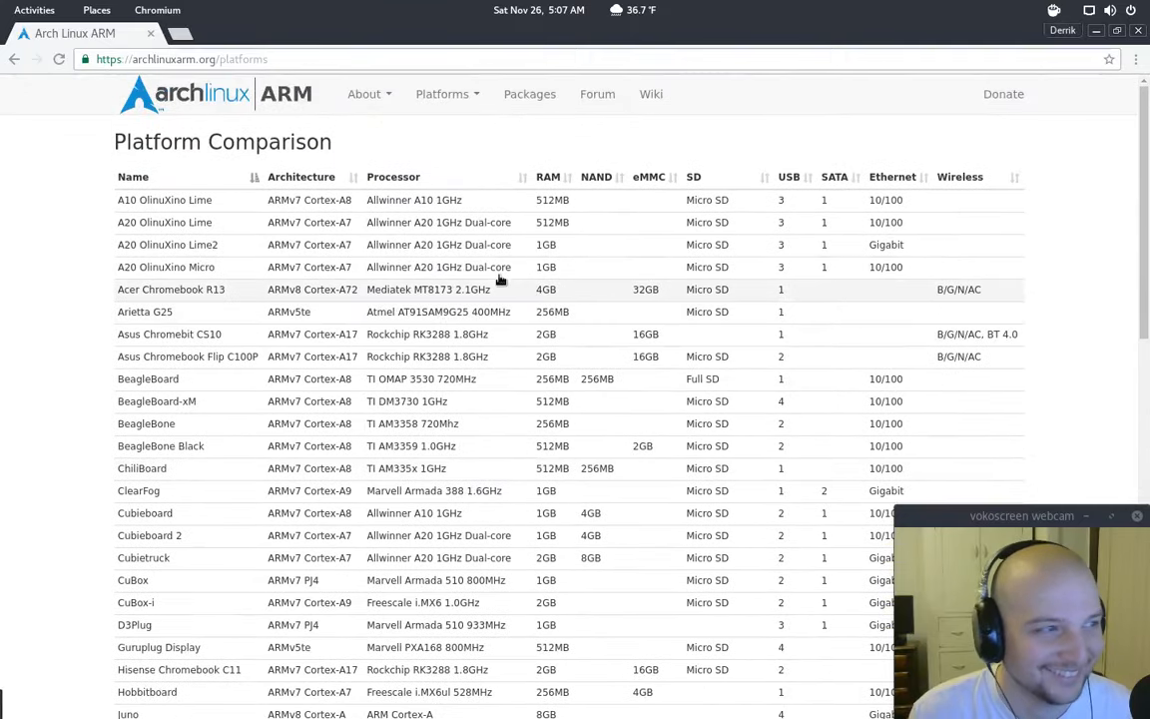
mouse_move(358, 199)
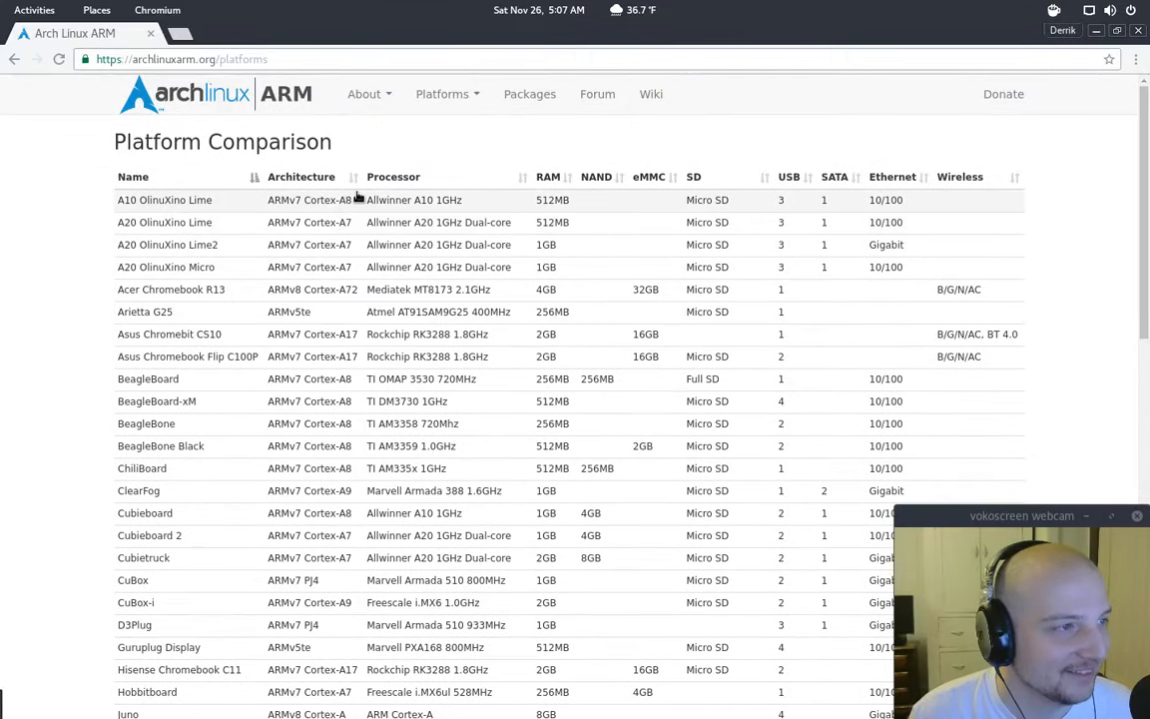
scroll(down, 3)
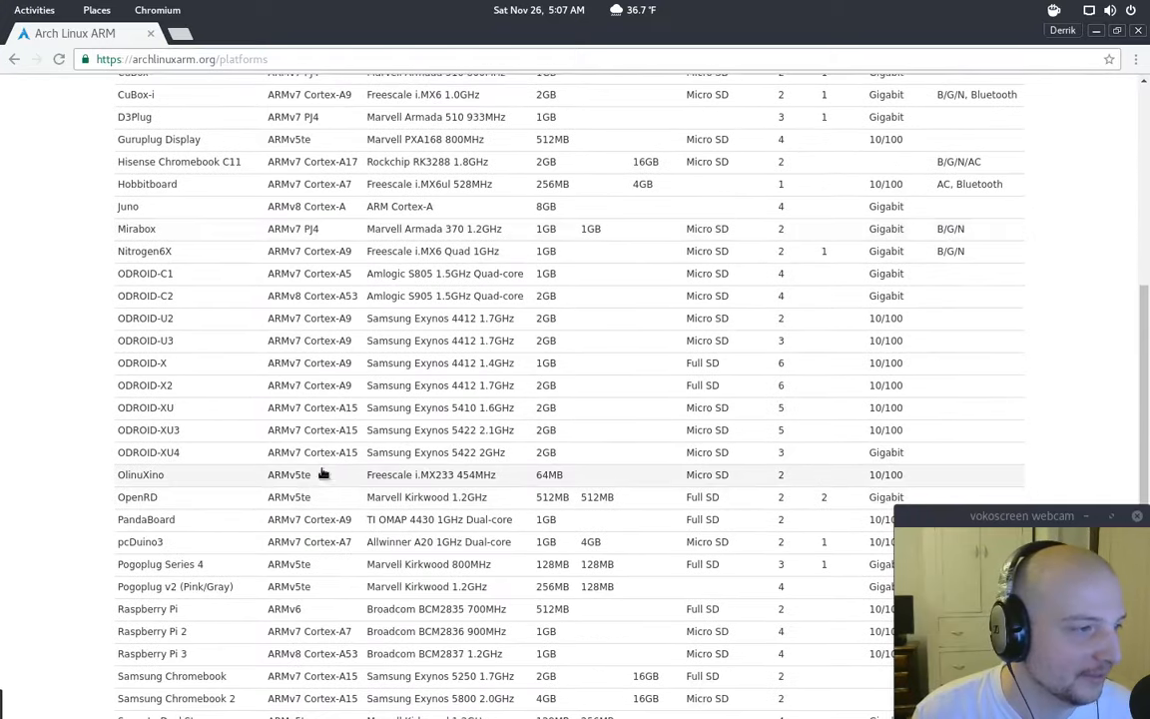
mouse_move(499, 295)
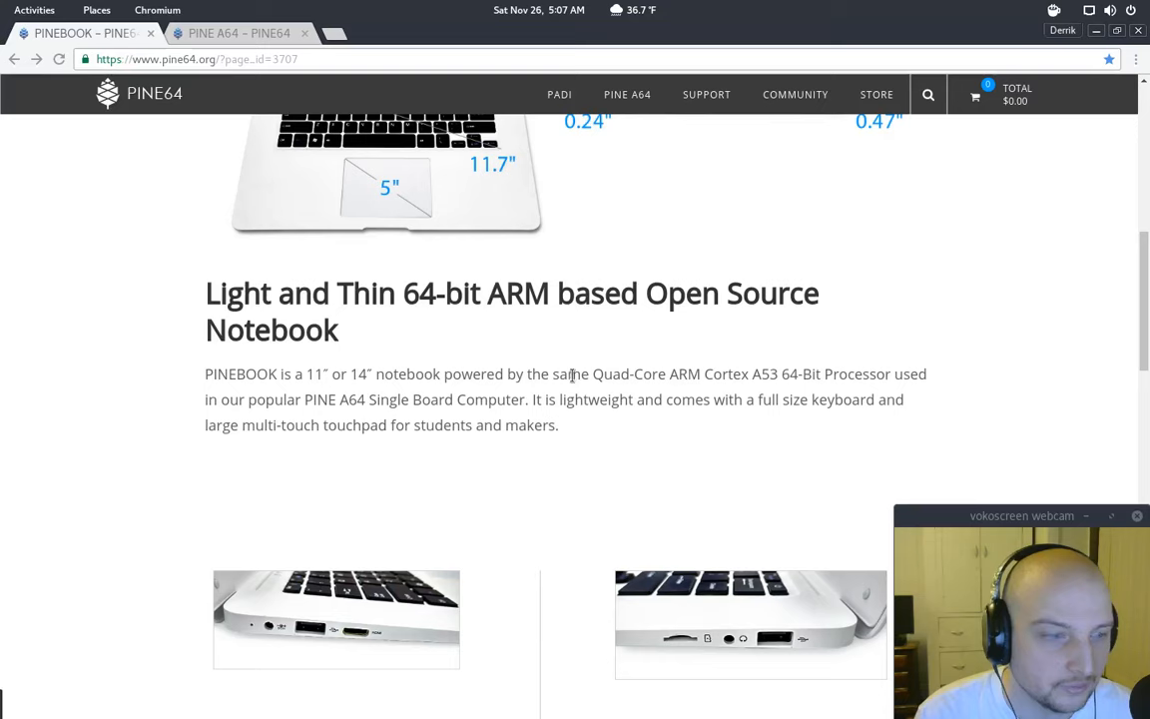
scroll(down, 3)
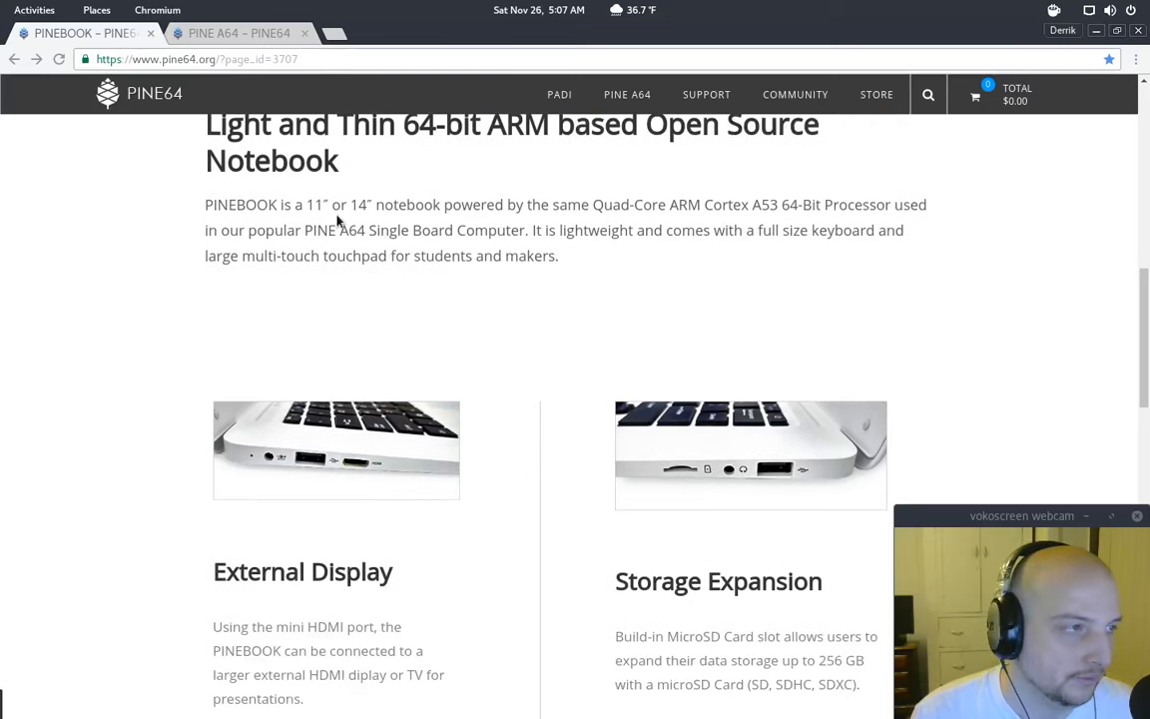
scroll(down, 3)
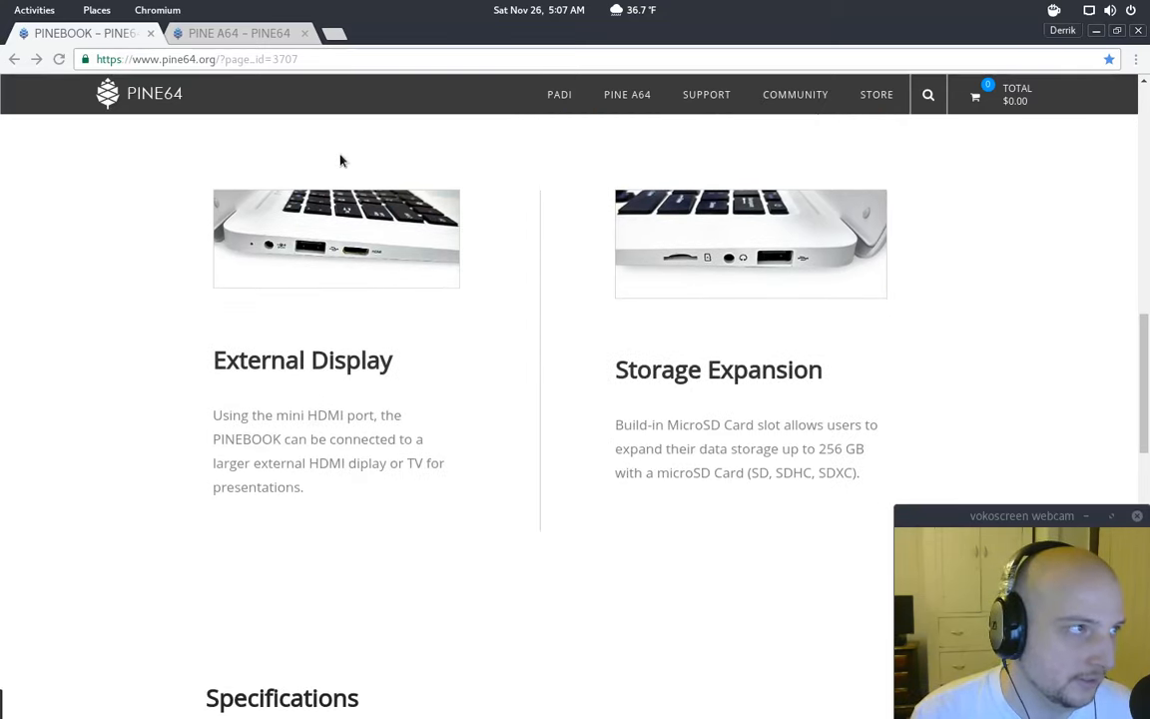
mouse_move(591, 148)
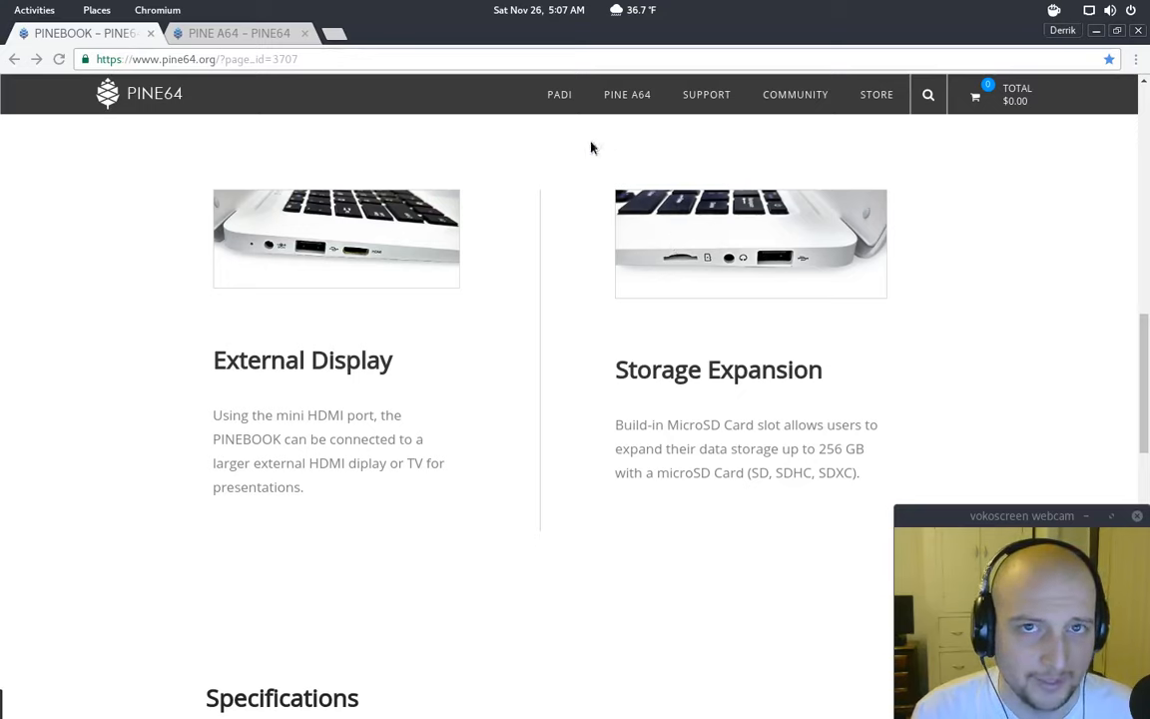
mouse_move(237, 33)
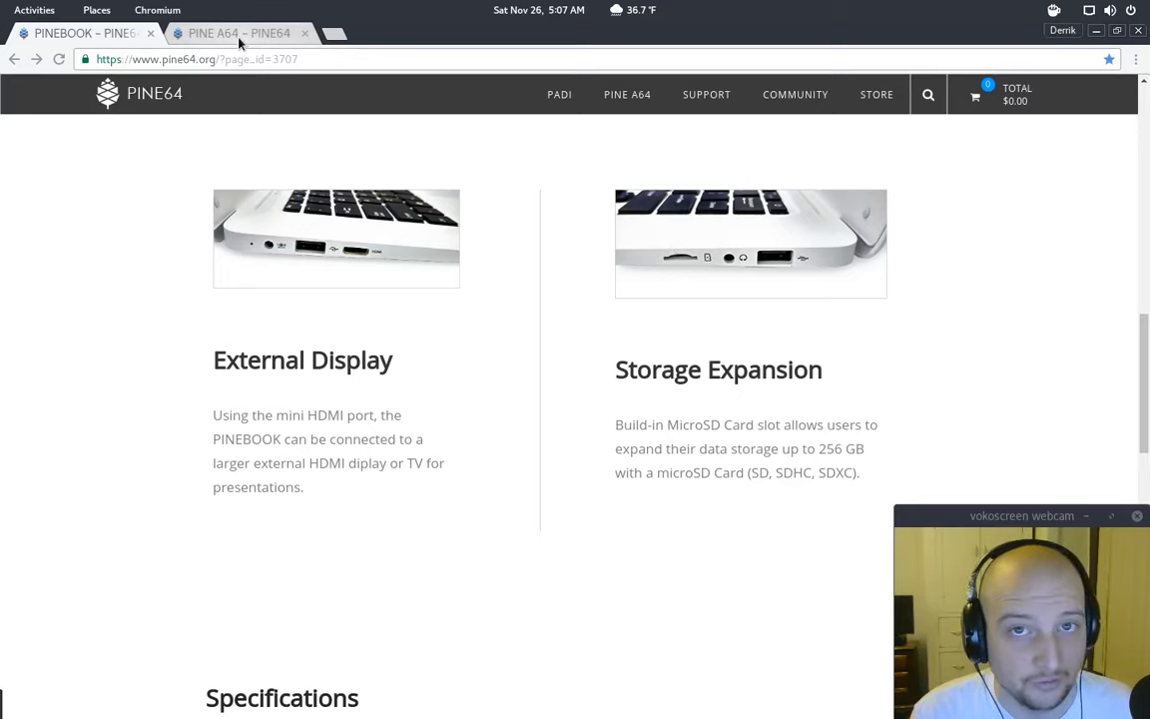
click(239, 32)
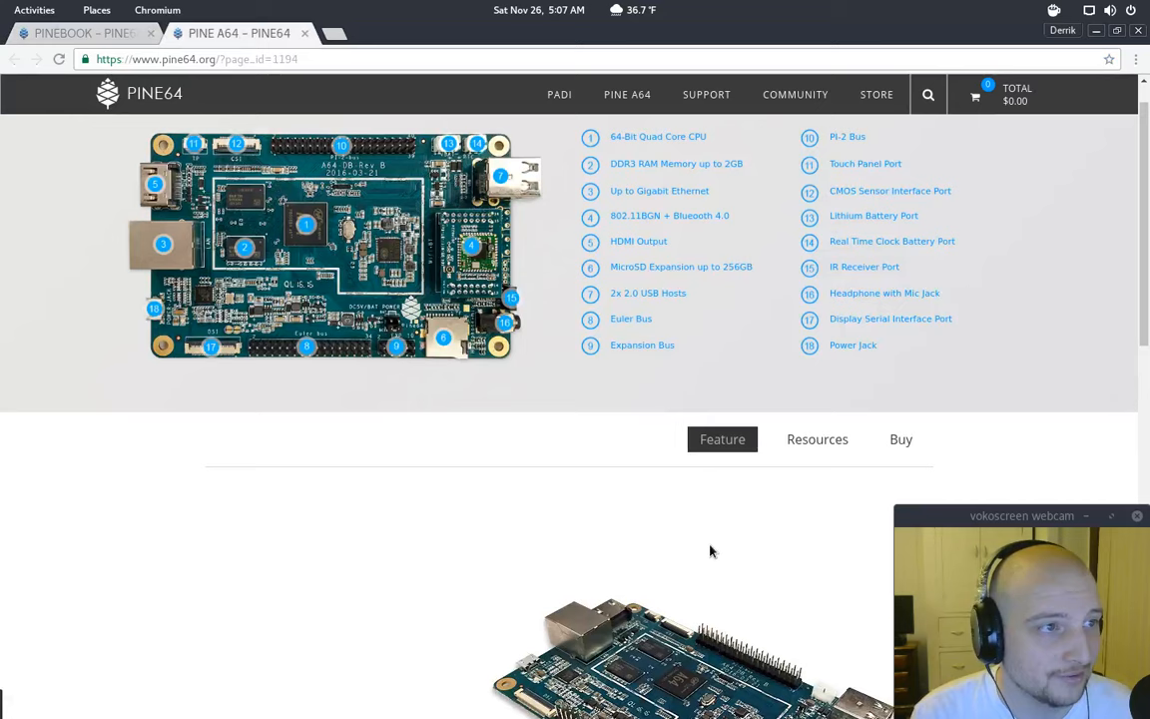
mouse_move(232, 357)
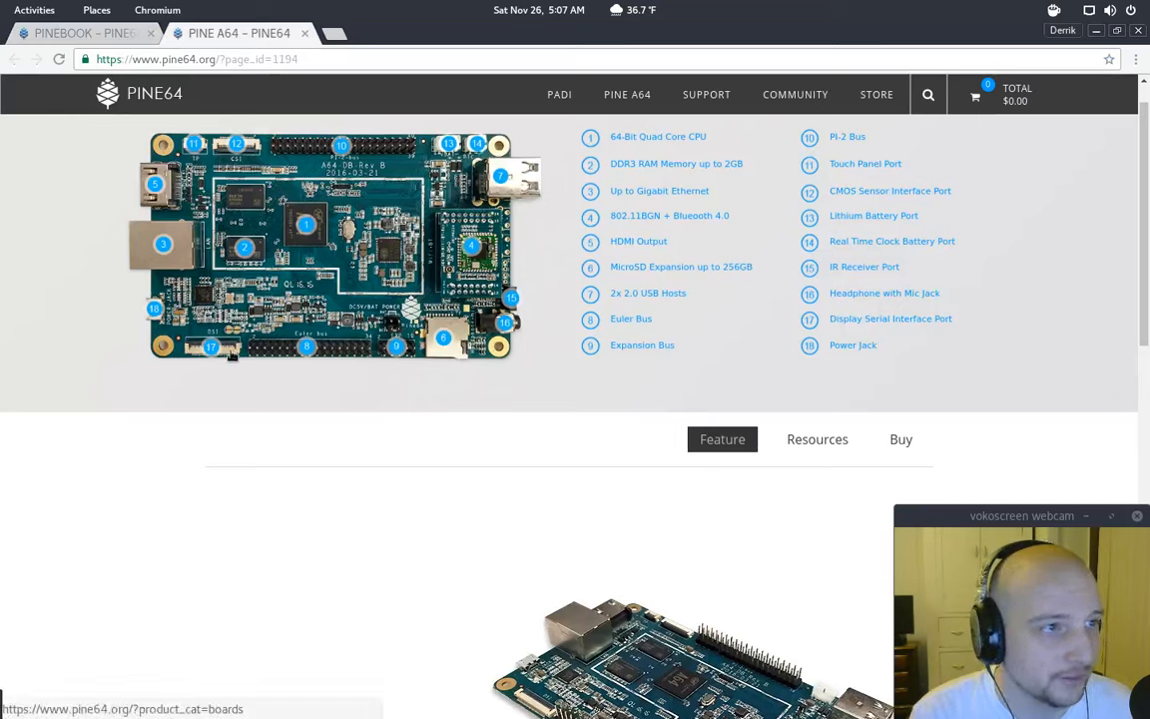
mouse_move(724, 171)
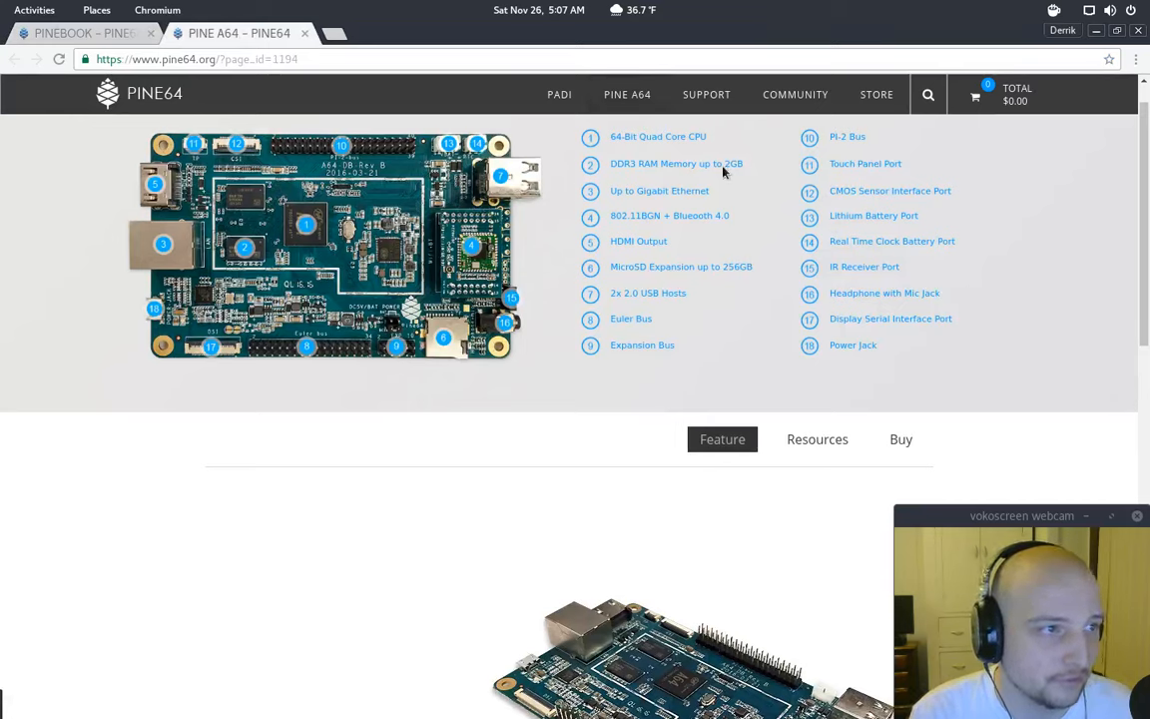
mouse_move(424, 397)
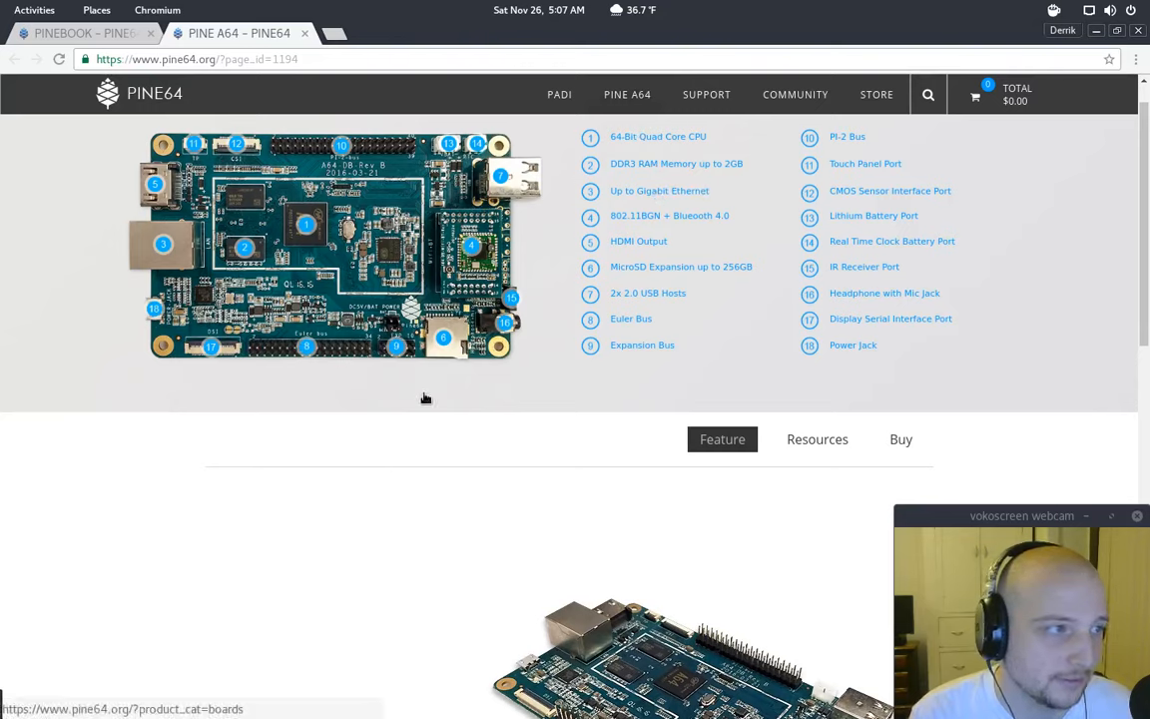
mouse_move(430, 436)
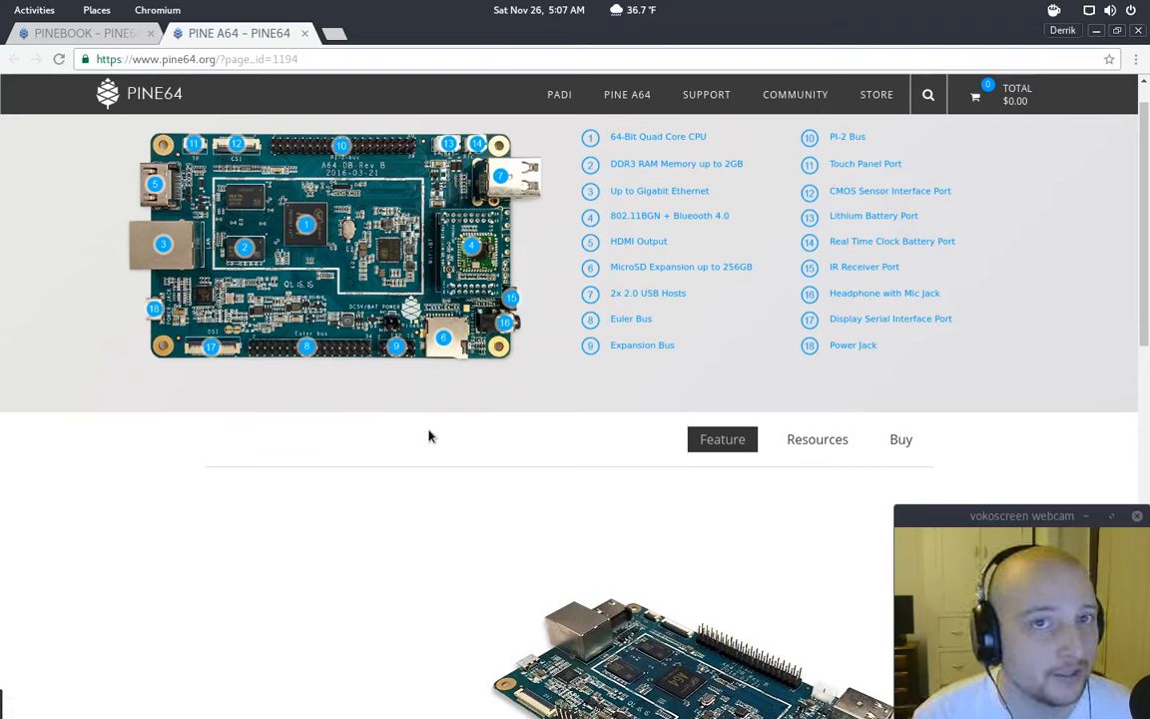
mouse_move(399, 366)
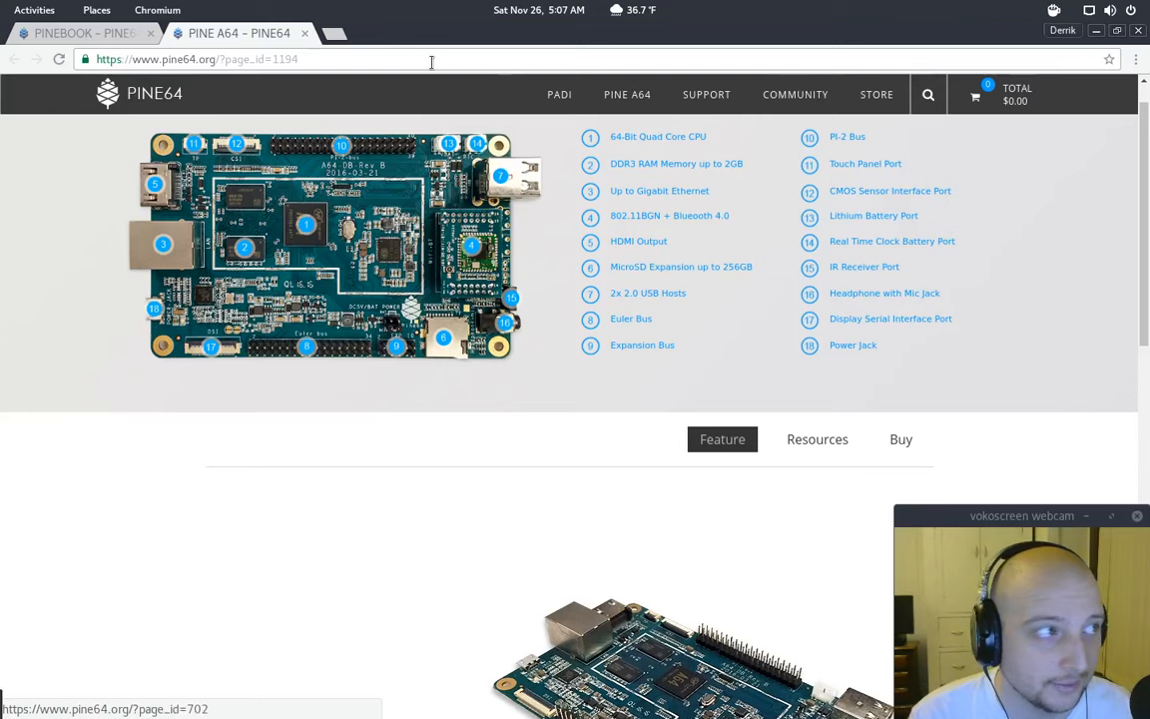
click(84, 33)
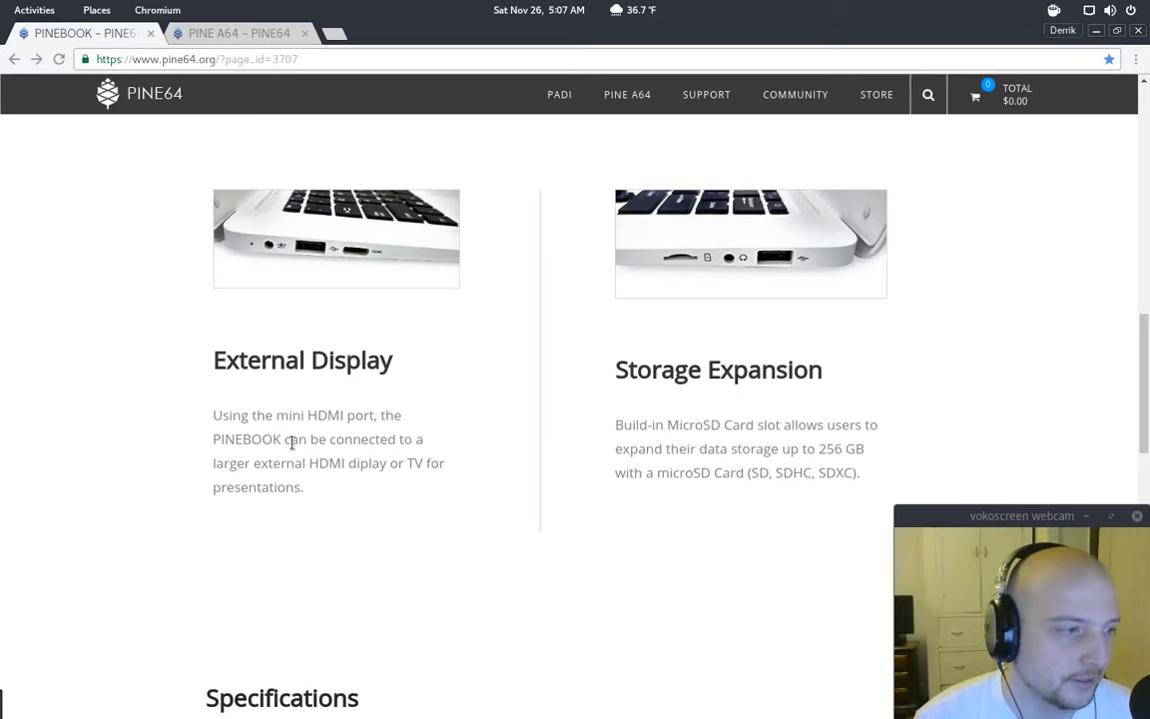
scroll(down, 3)
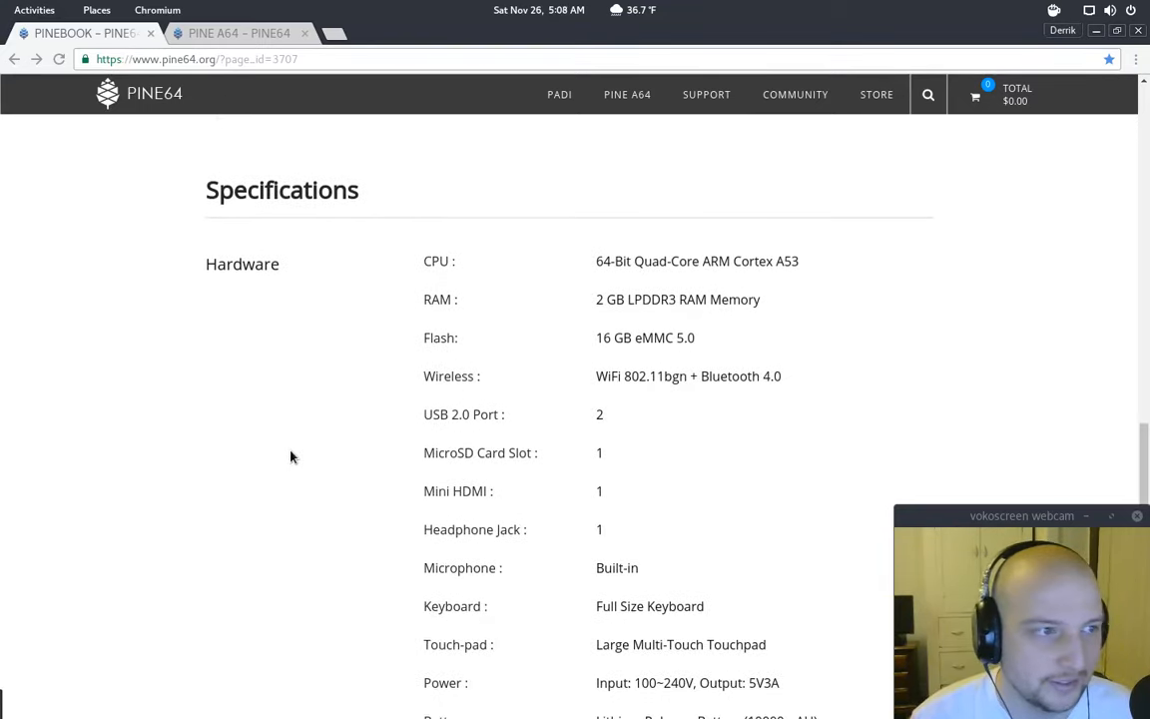
mouse_move(738, 376)
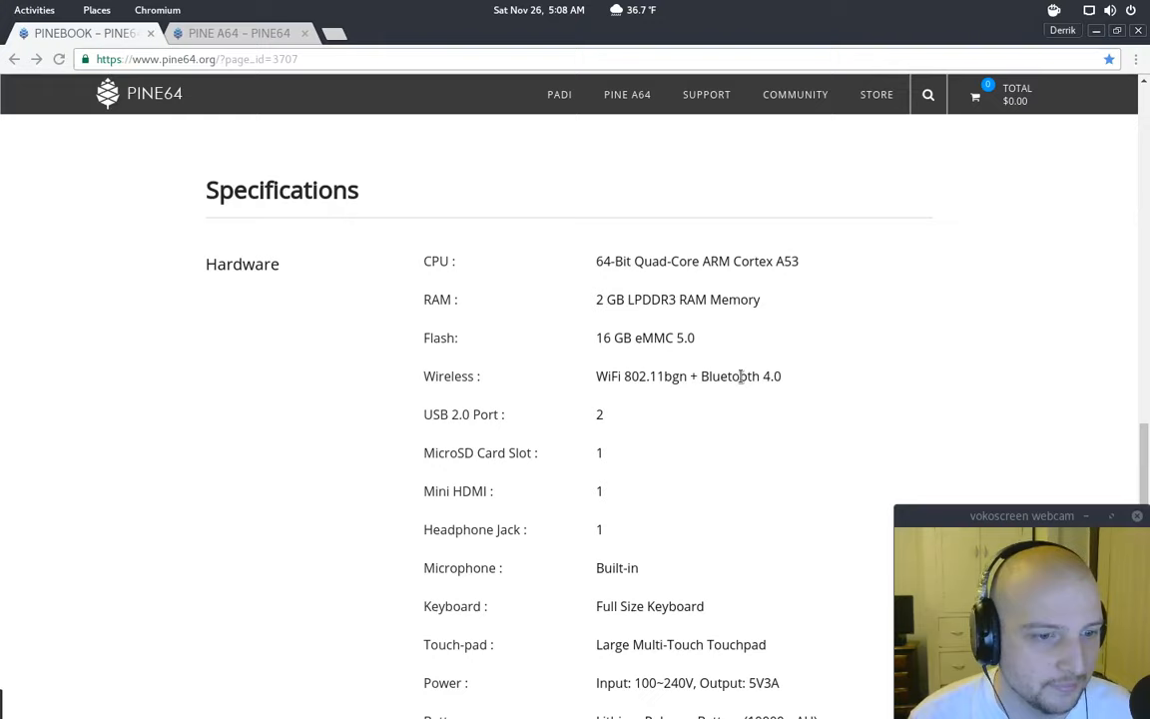
mouse_move(742, 406)
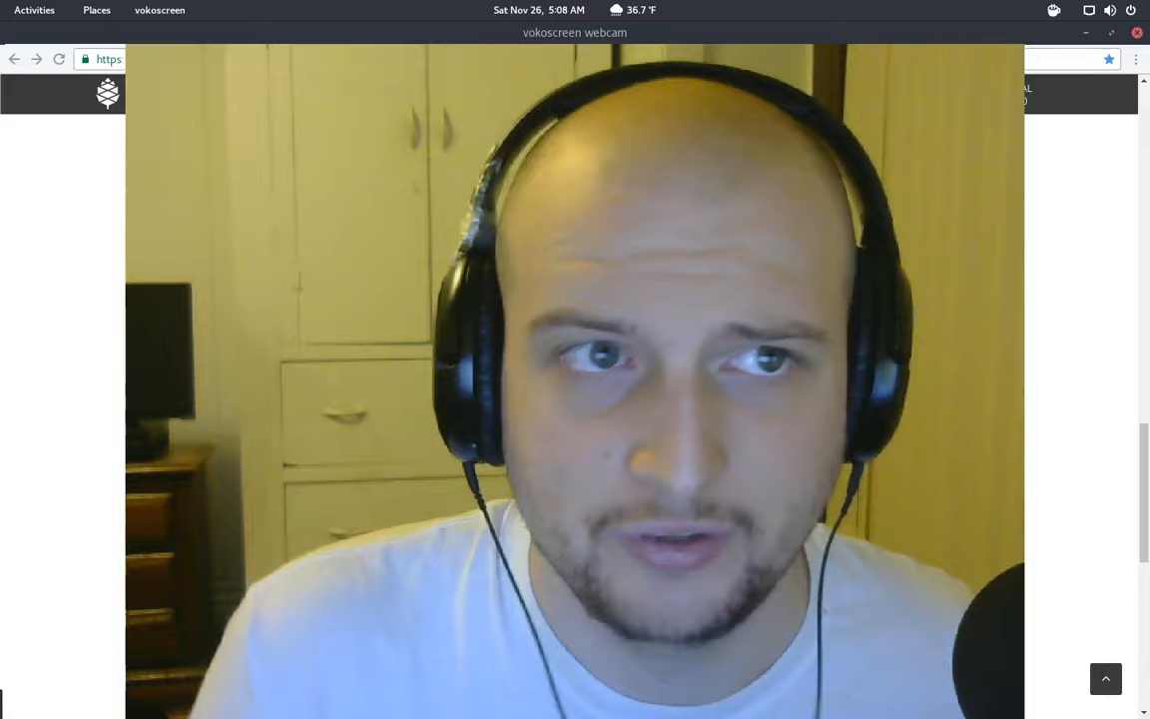
click(1116, 31)
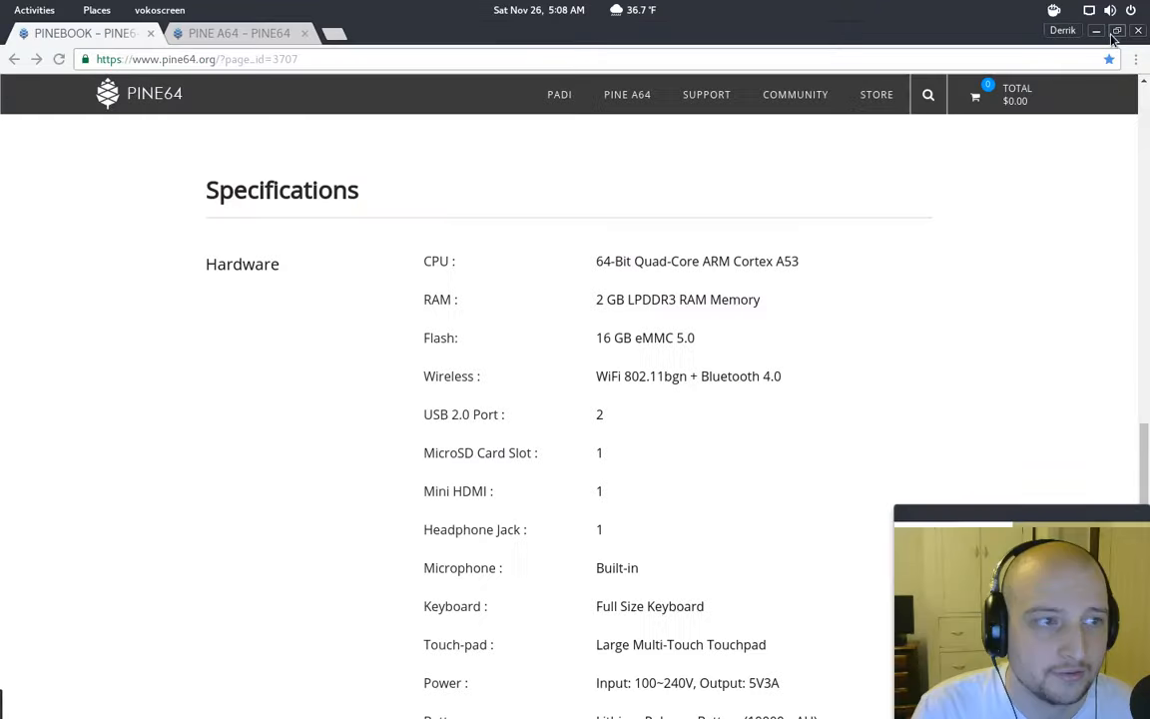
scroll(up, 3)
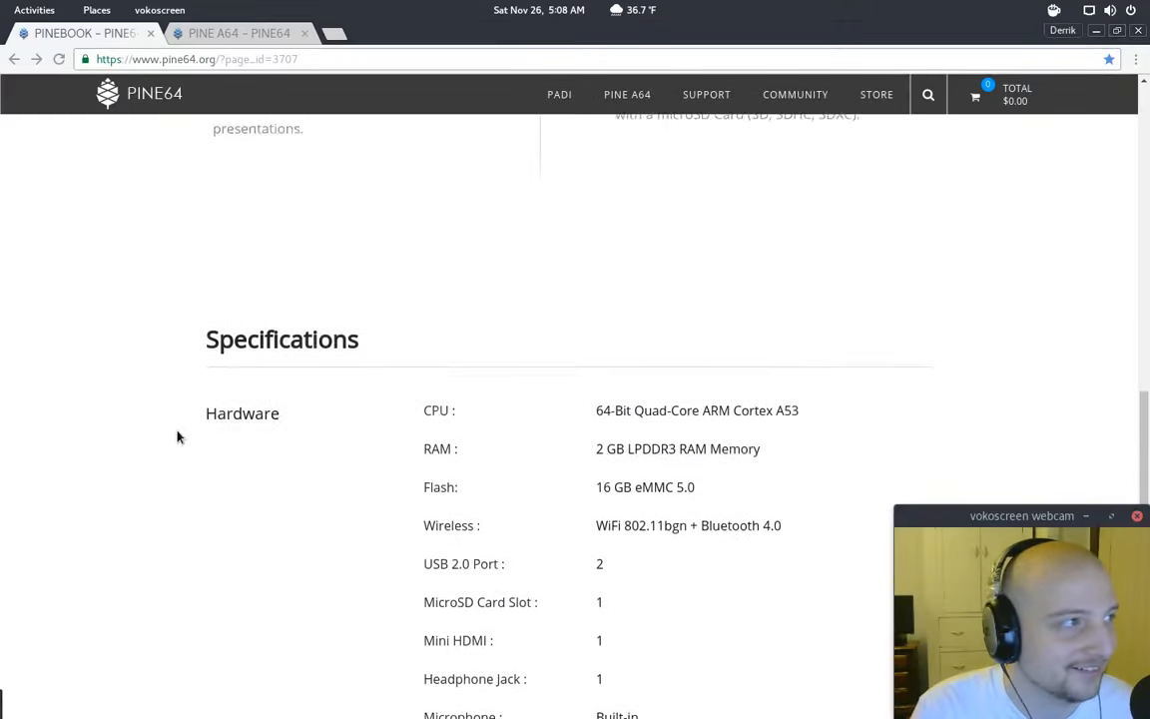
scroll(up, 3)
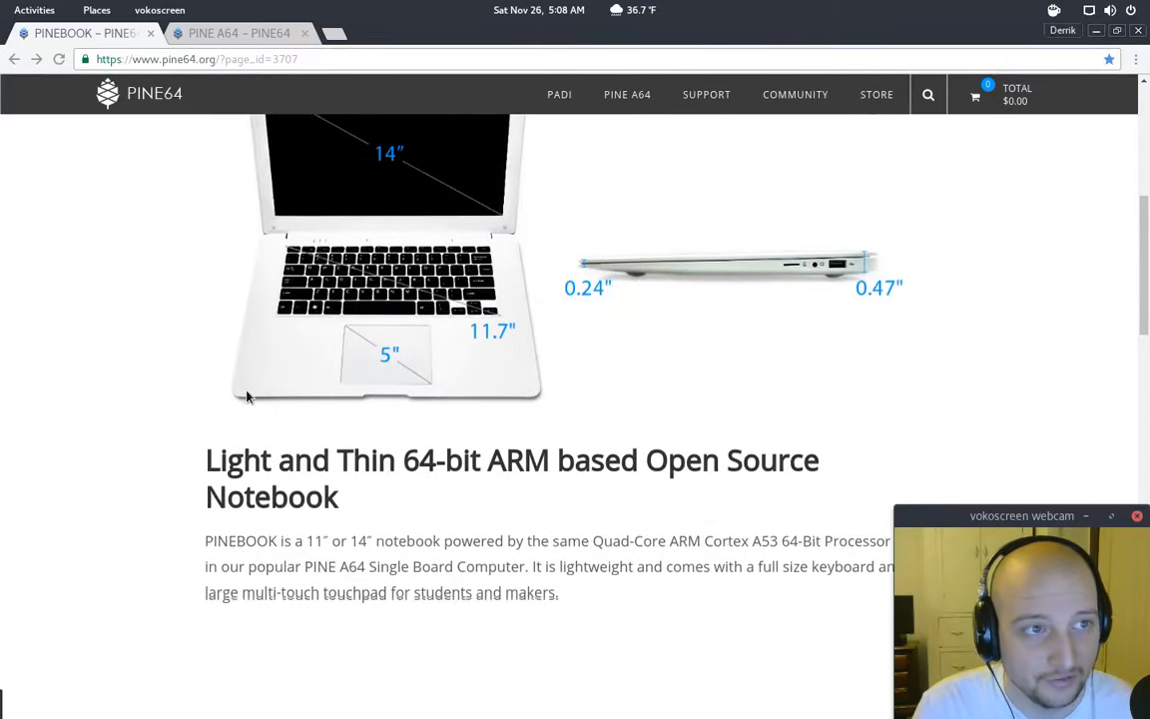
scroll(up, 3)
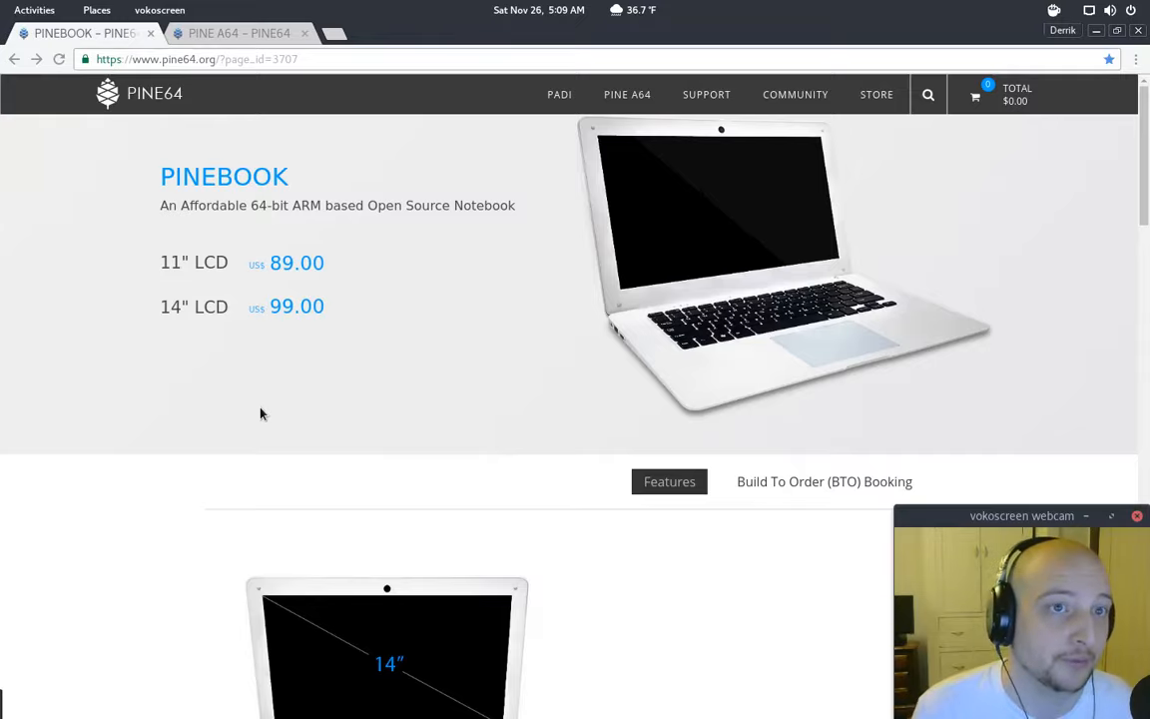
click(34, 9)
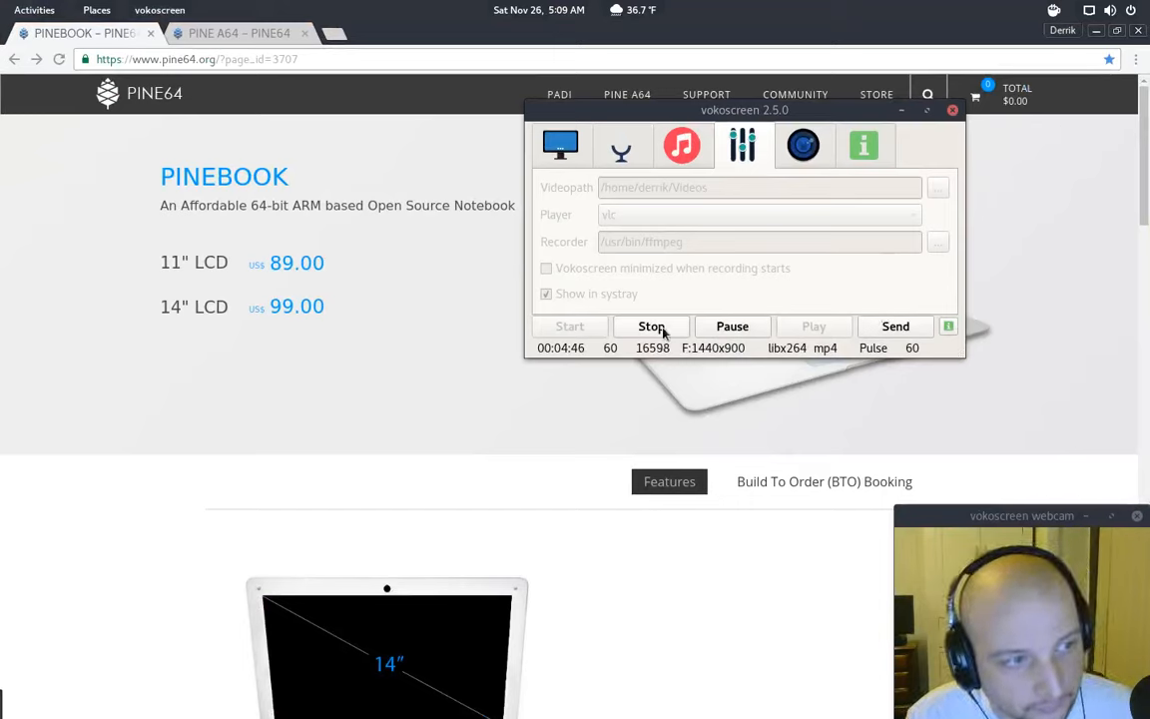
mouse_move(652, 327)
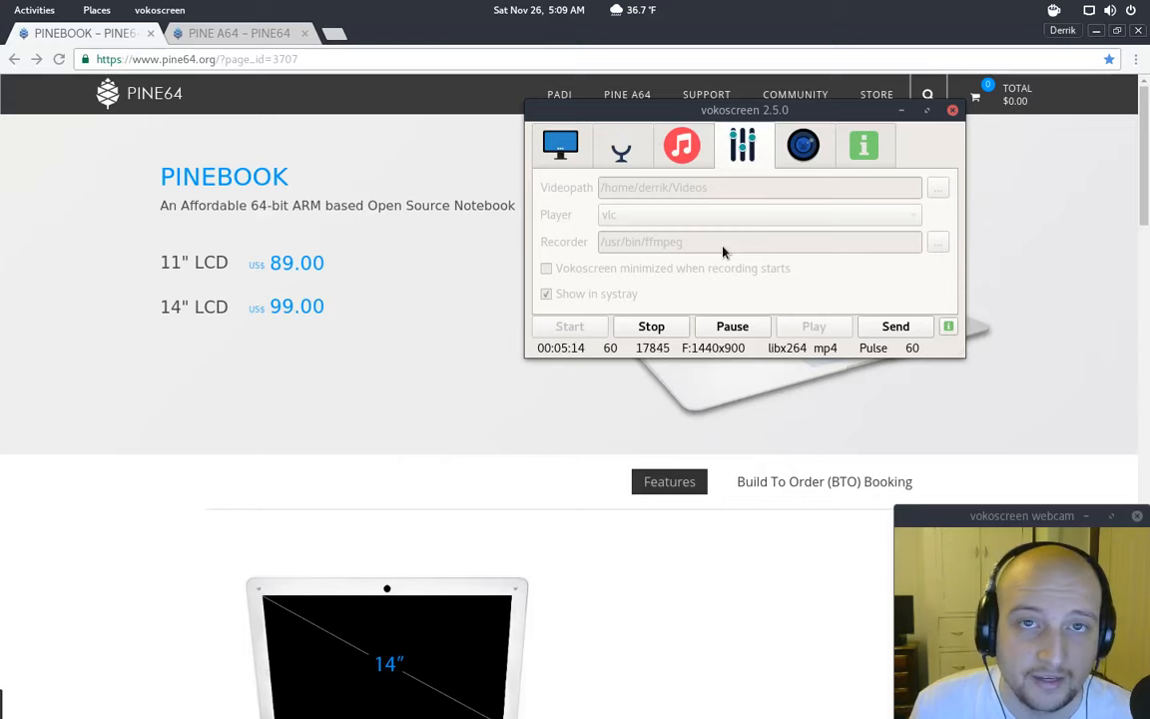
mouse_move(774, 186)
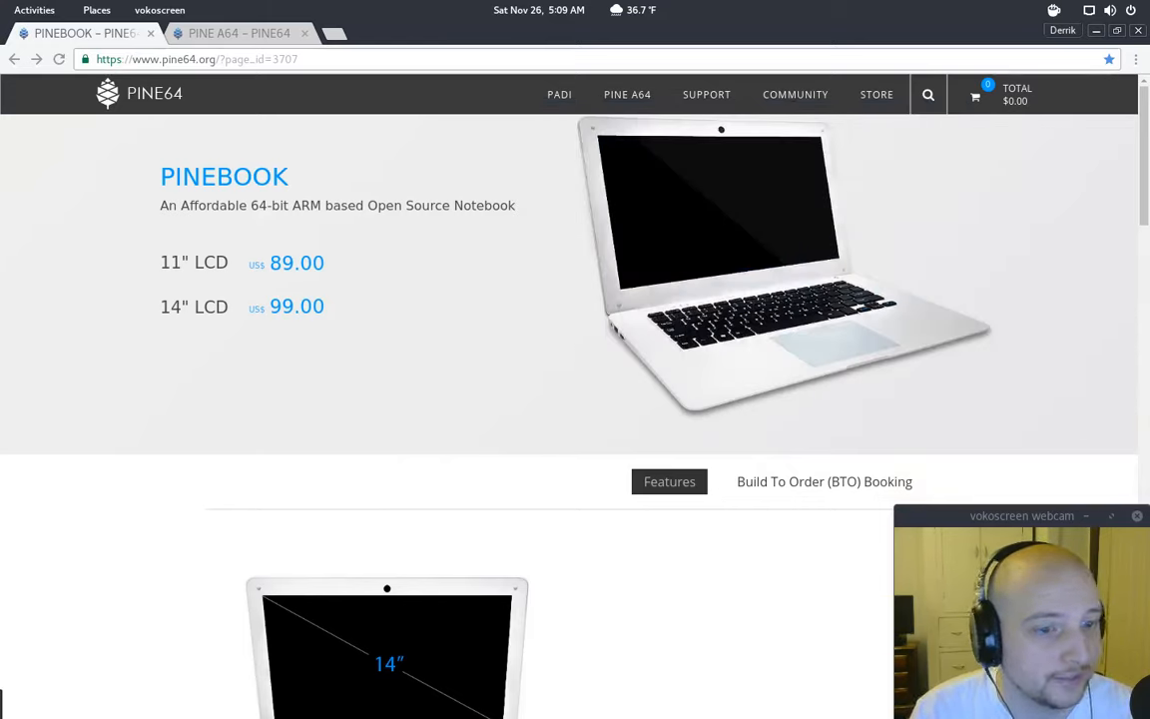
scroll(down, 3)
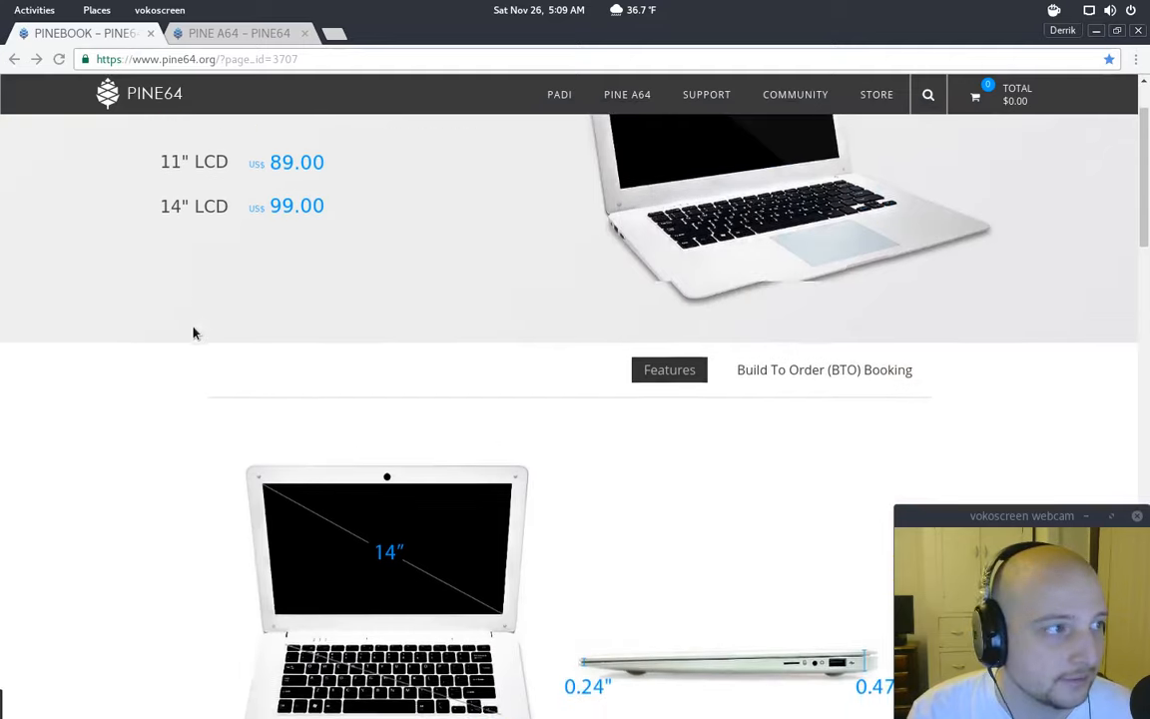
scroll(up, 3)
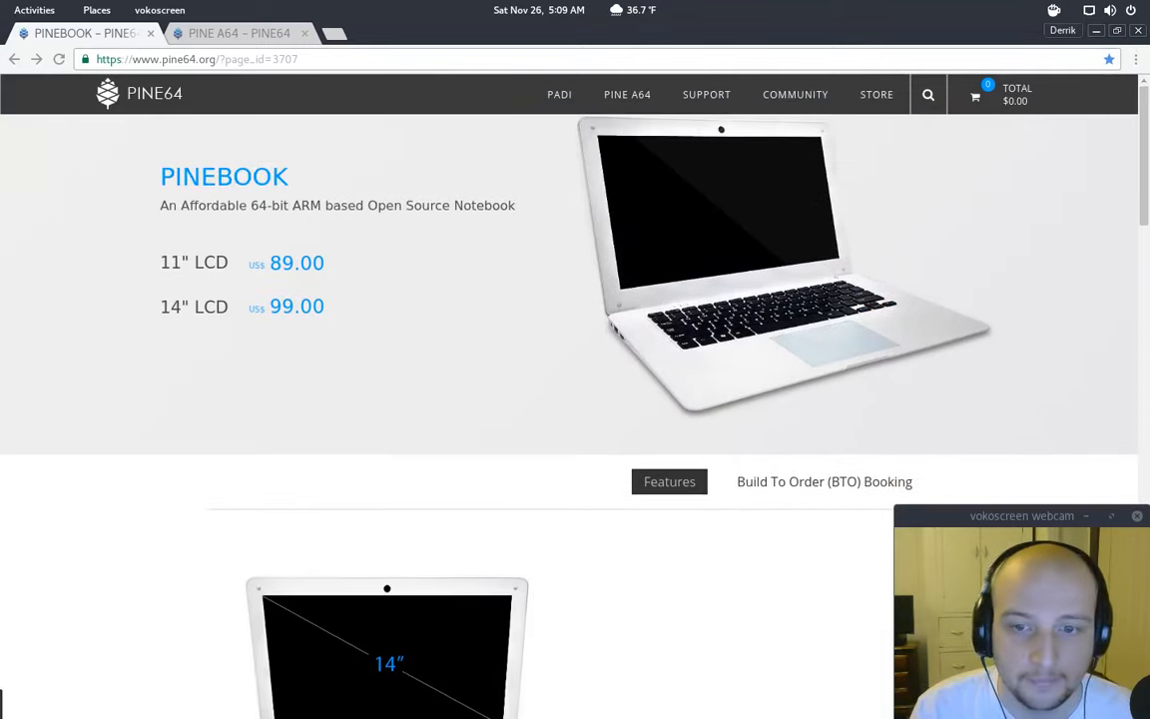